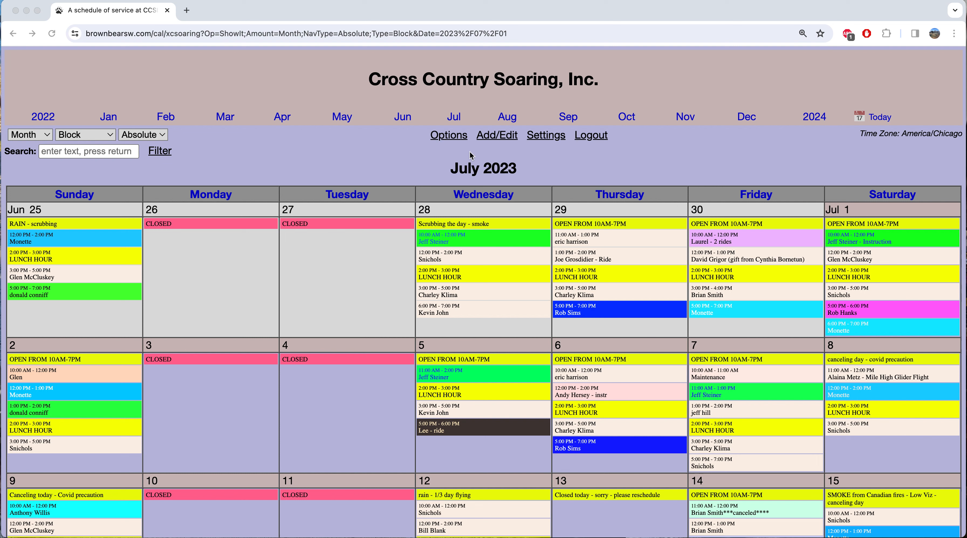
mouse_move(482, 177)
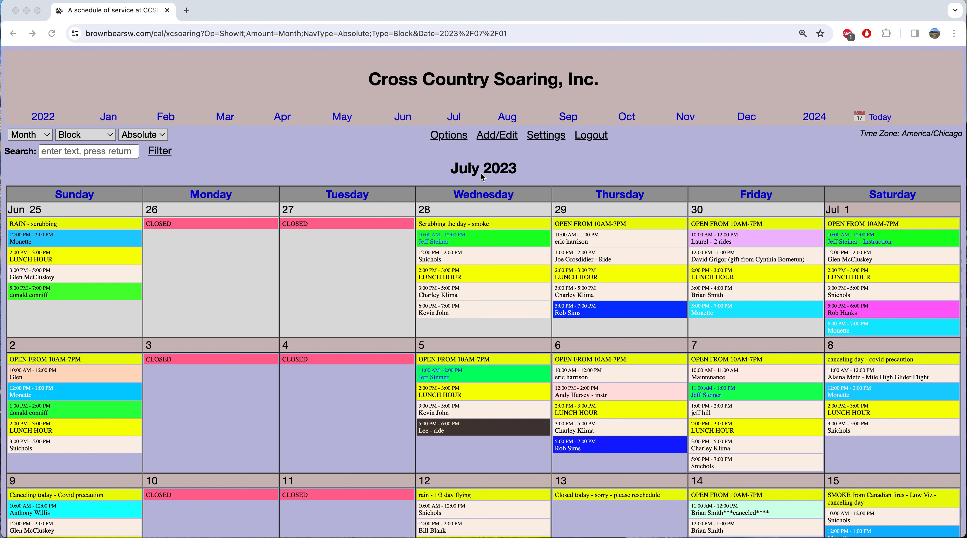
mouse_move(502, 178)
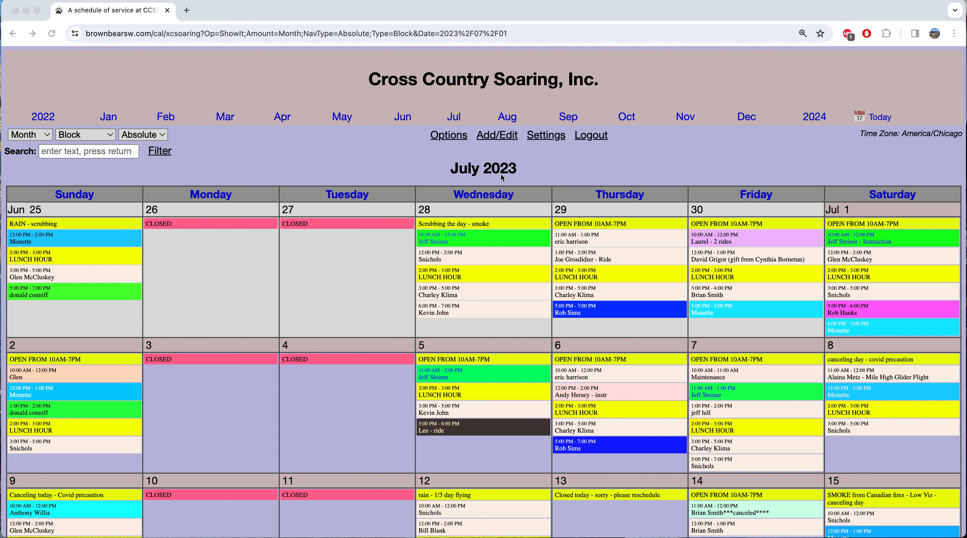
mouse_move(186, 111)
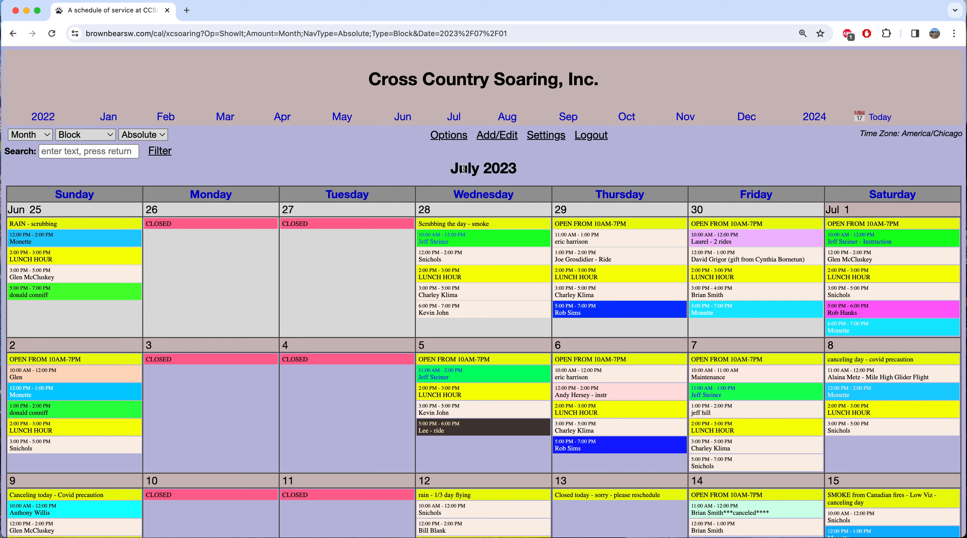
mouse_move(853, 125)
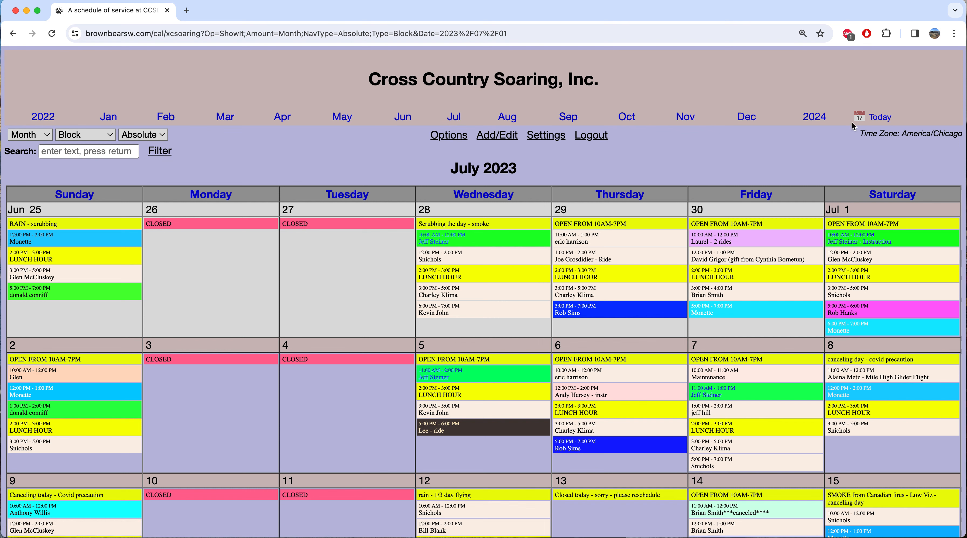
mouse_move(445, 180)
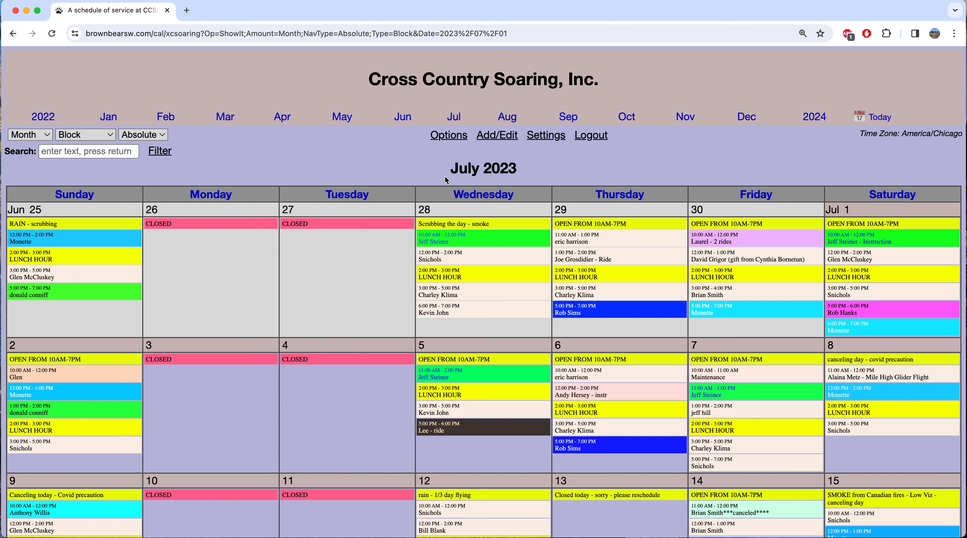
mouse_move(549, 199)
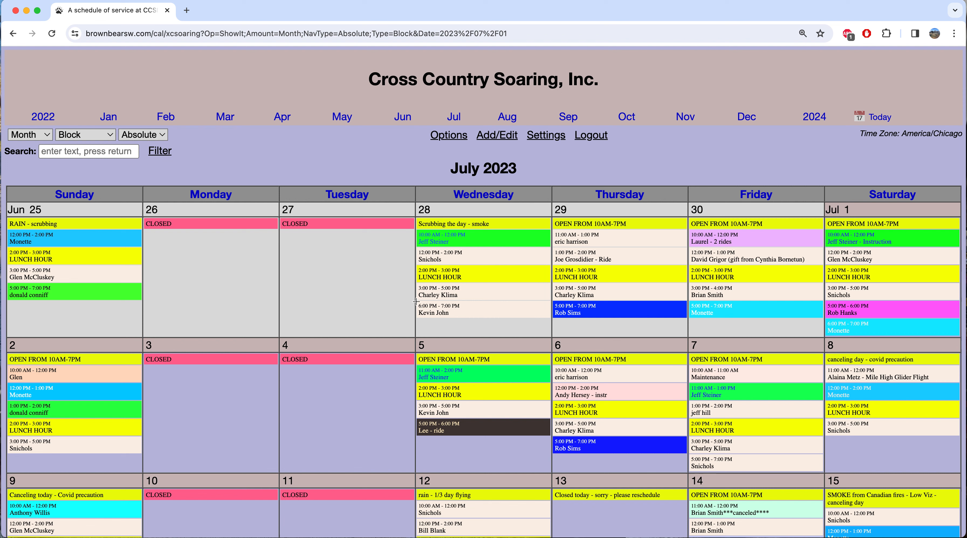
Step: Scroll the July 2023 month grid down to the July 5 entries
scroll("down", 3)
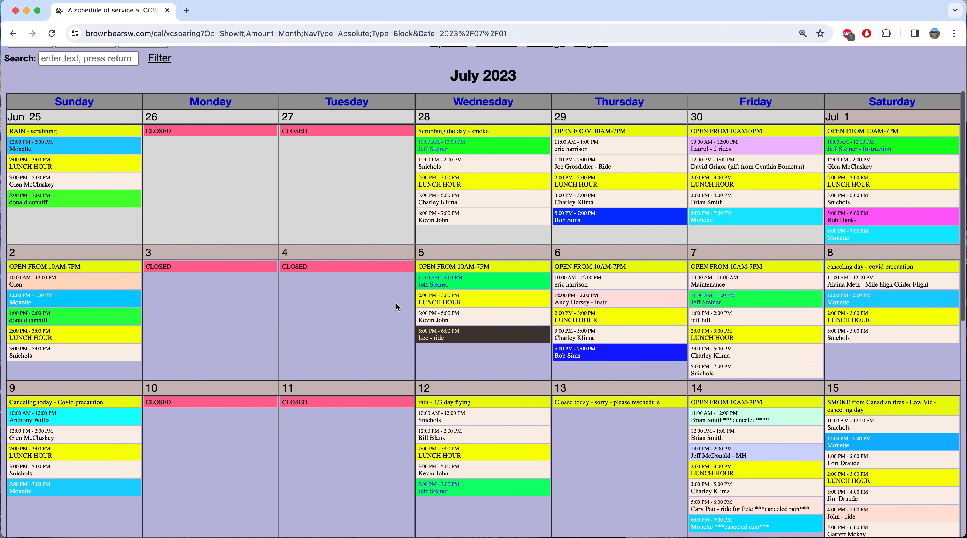
scroll("down", 3)
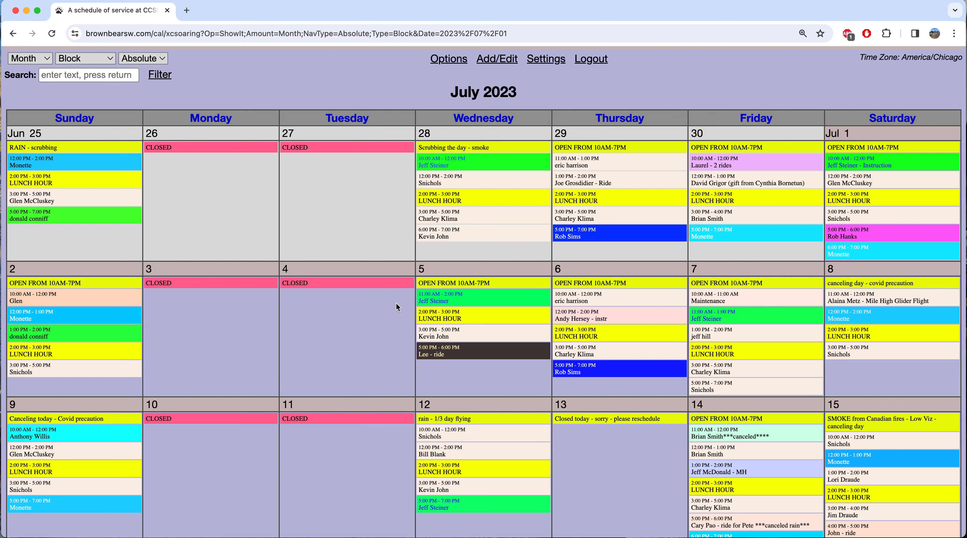
mouse_move(372, 168)
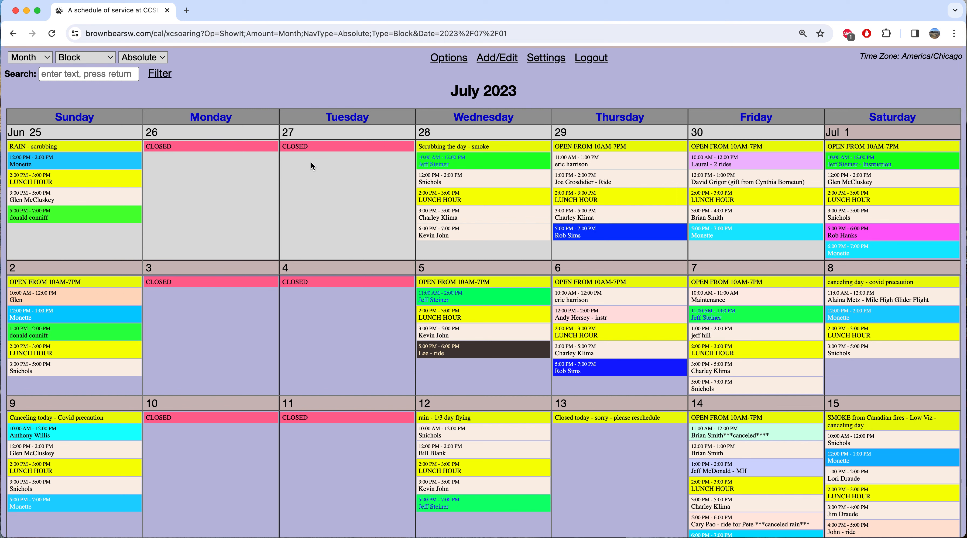
mouse_move(345, 198)
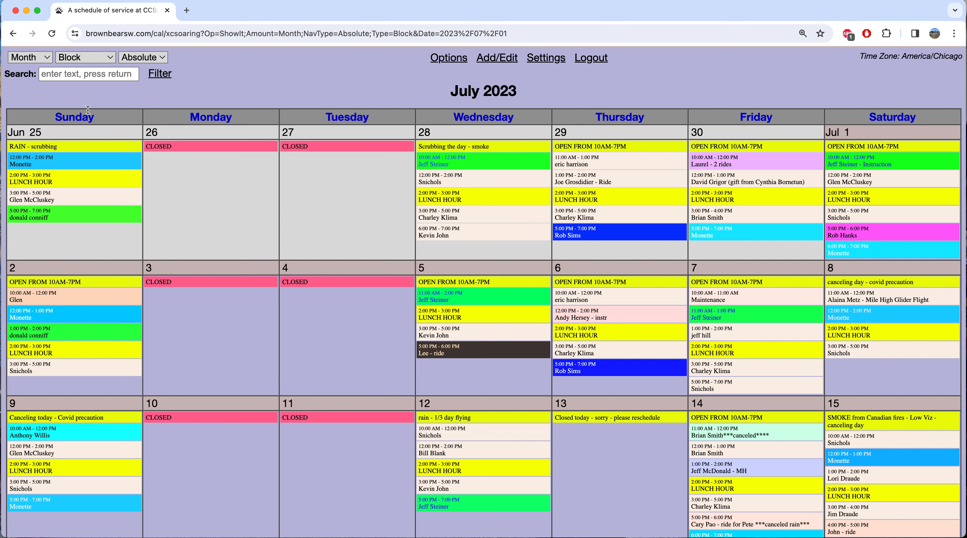
mouse_move(64, 125)
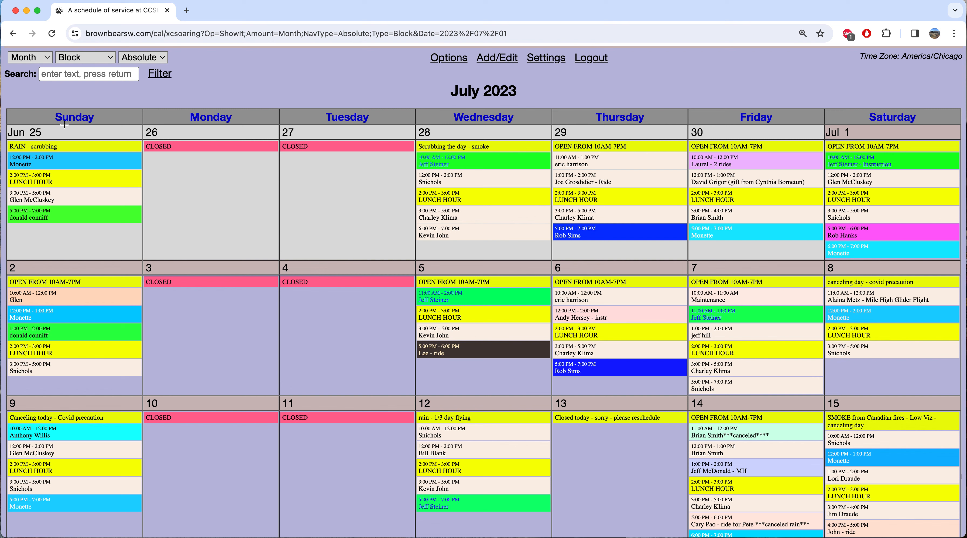
mouse_move(68, 125)
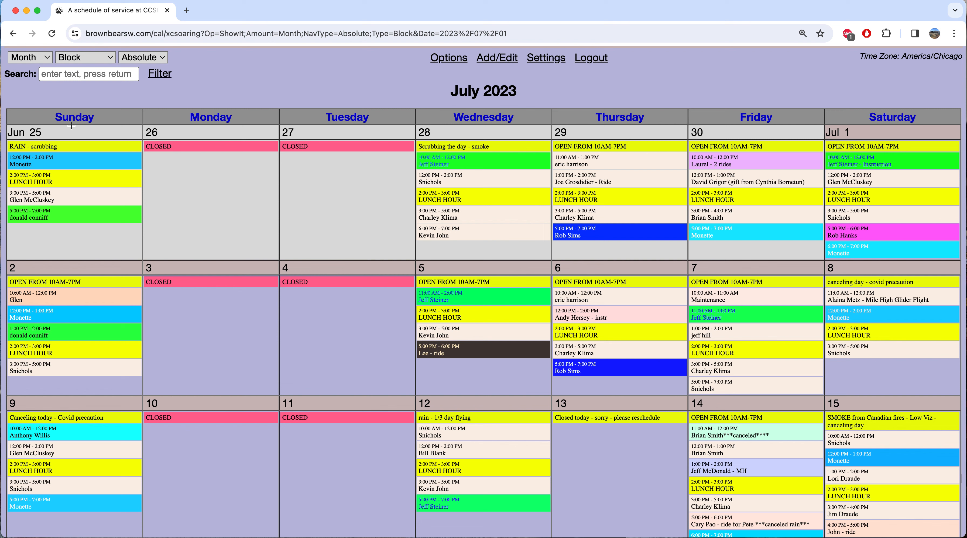
mouse_move(74, 130)
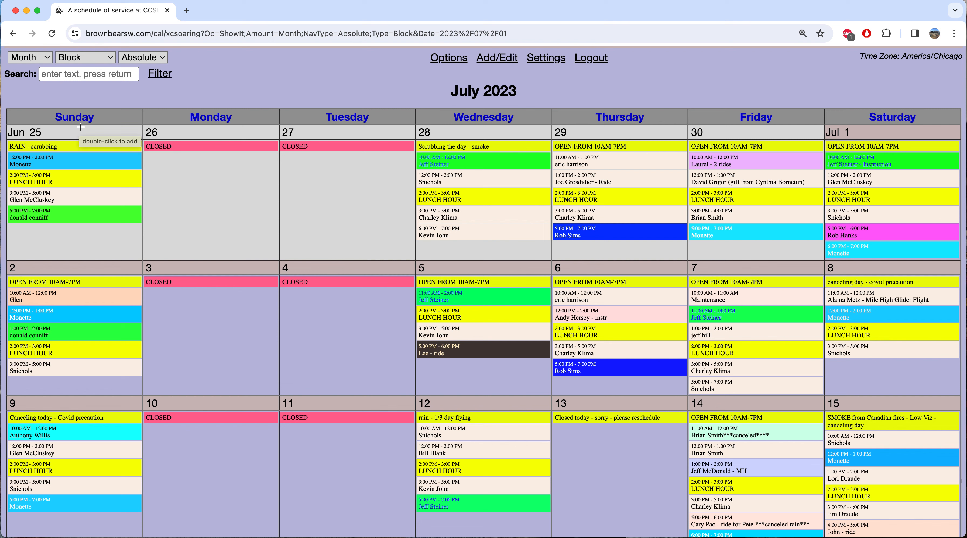
mouse_move(488, 155)
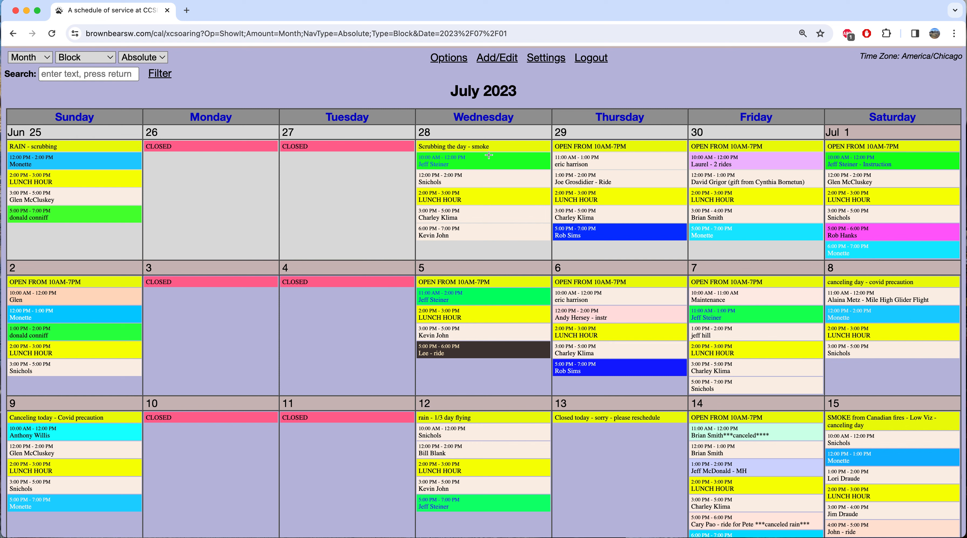
mouse_move(445, 209)
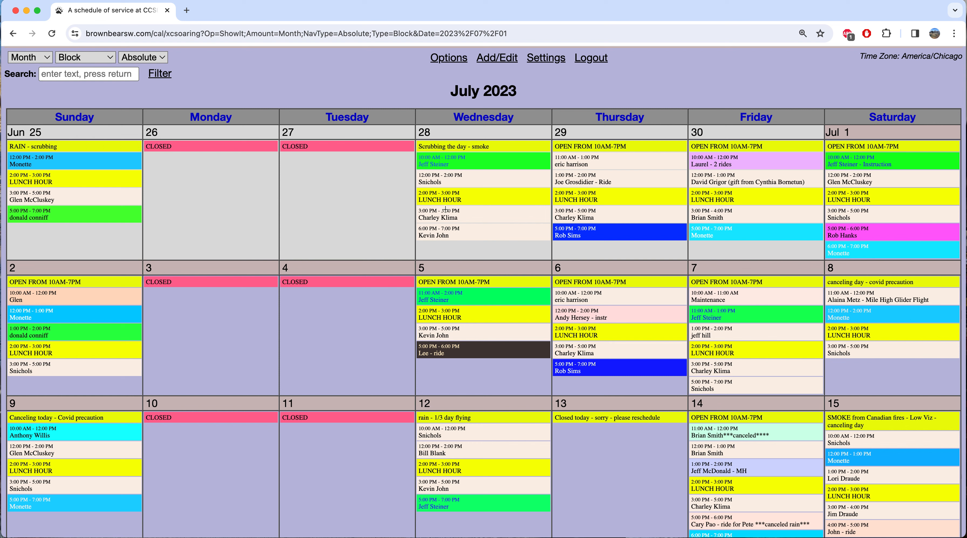
mouse_move(496, 172)
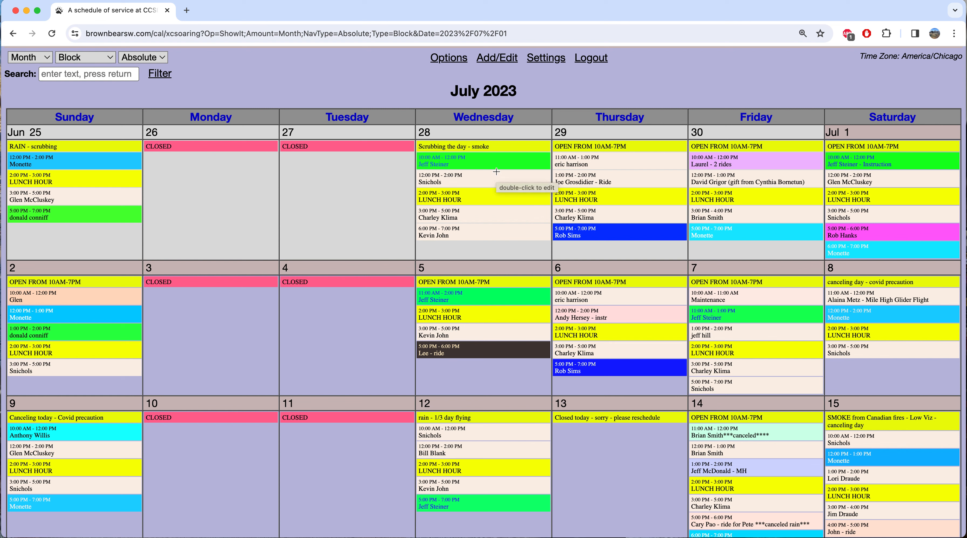
mouse_move(439, 271)
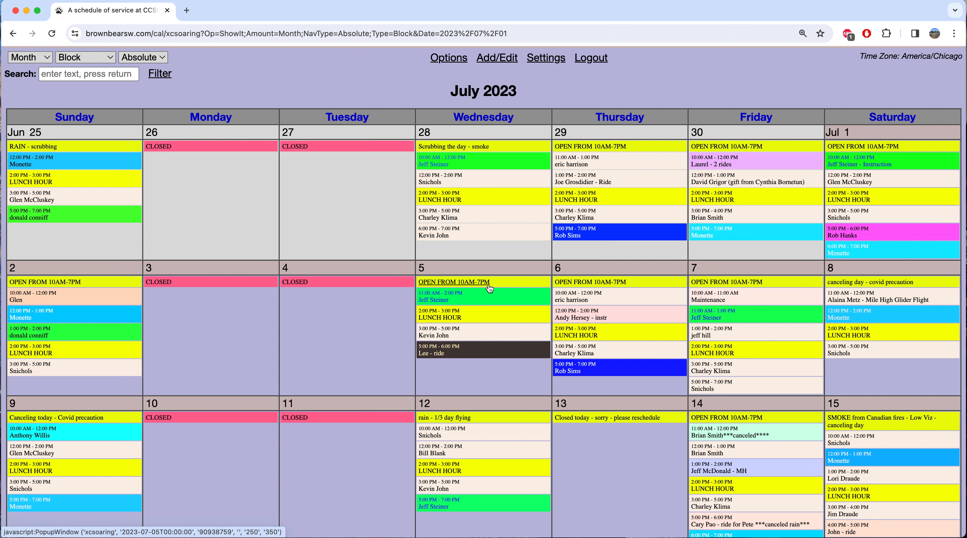
mouse_move(460, 297)
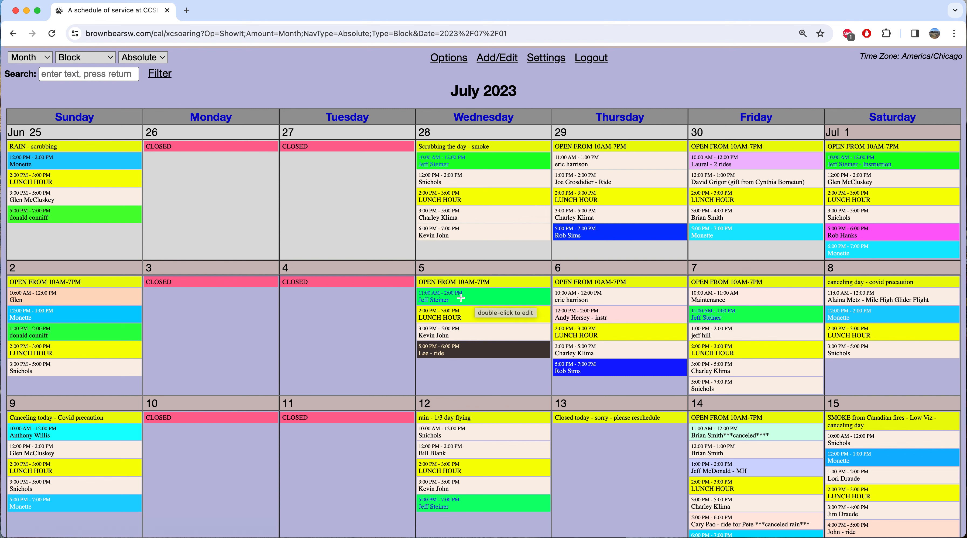
mouse_move(461, 352)
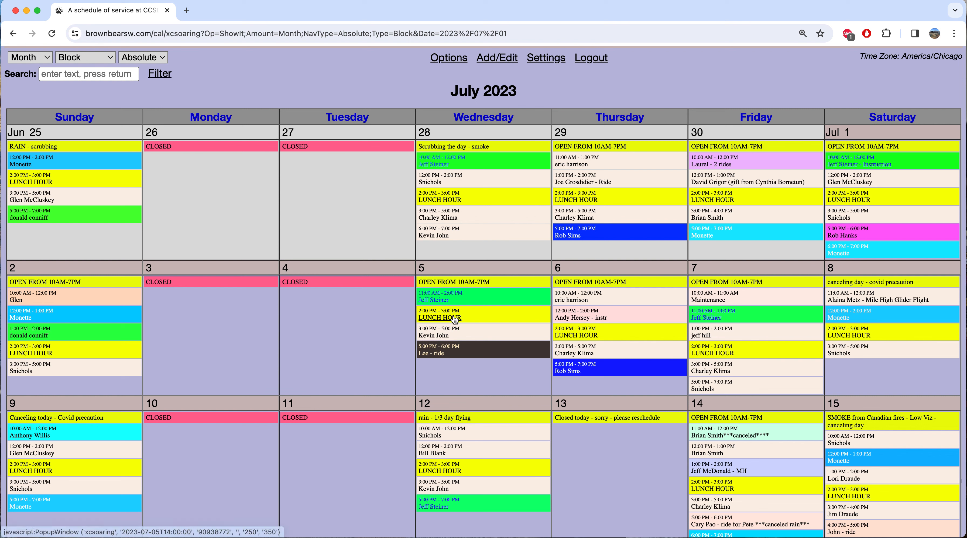
mouse_move(468, 355)
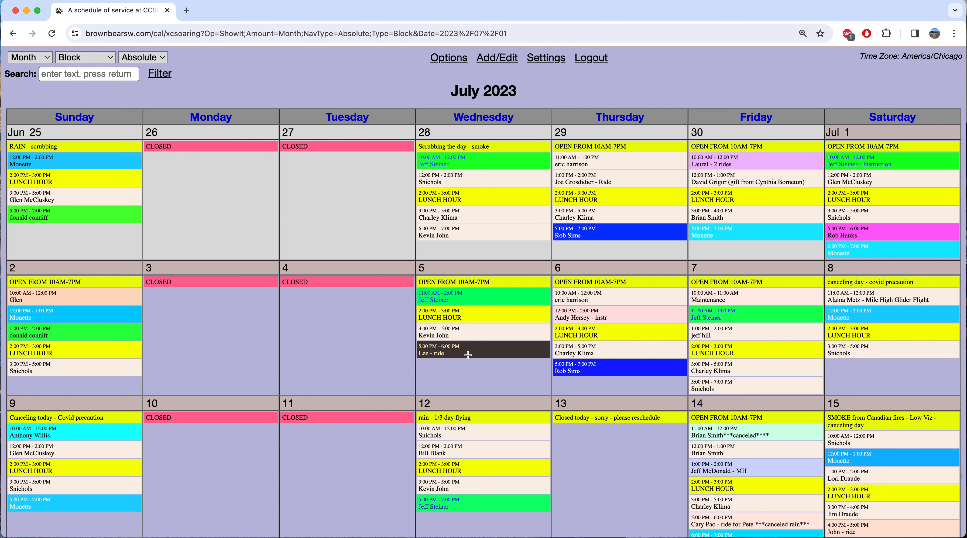
mouse_move(440, 365)
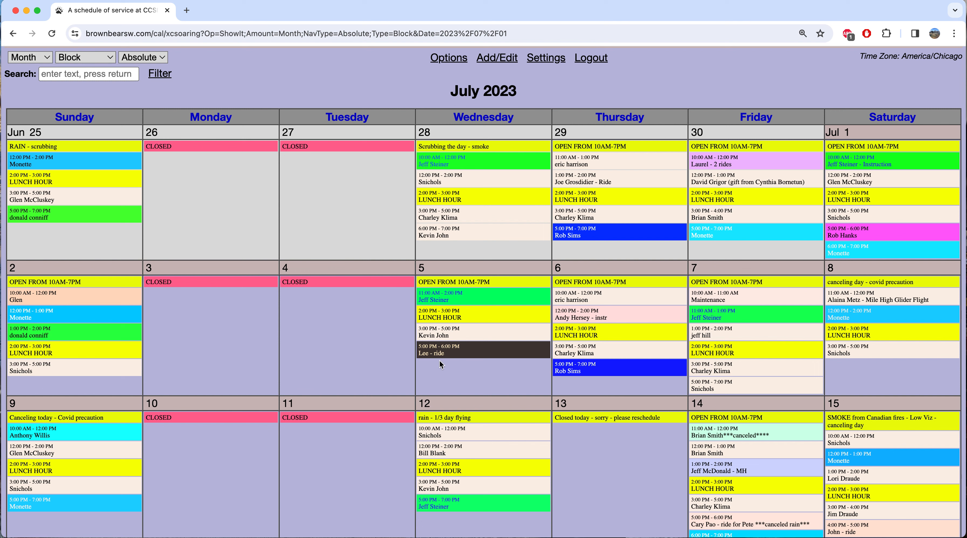
mouse_move(443, 299)
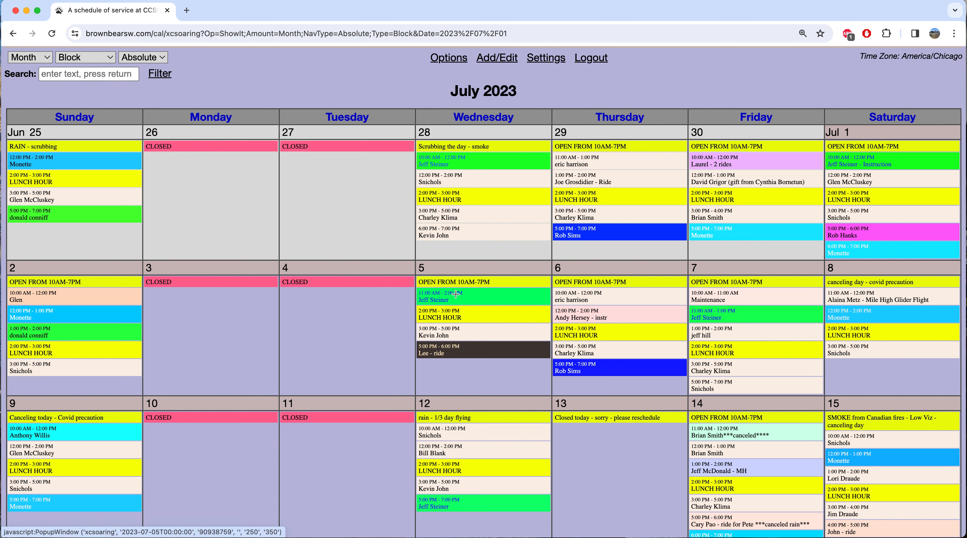
mouse_move(433, 300)
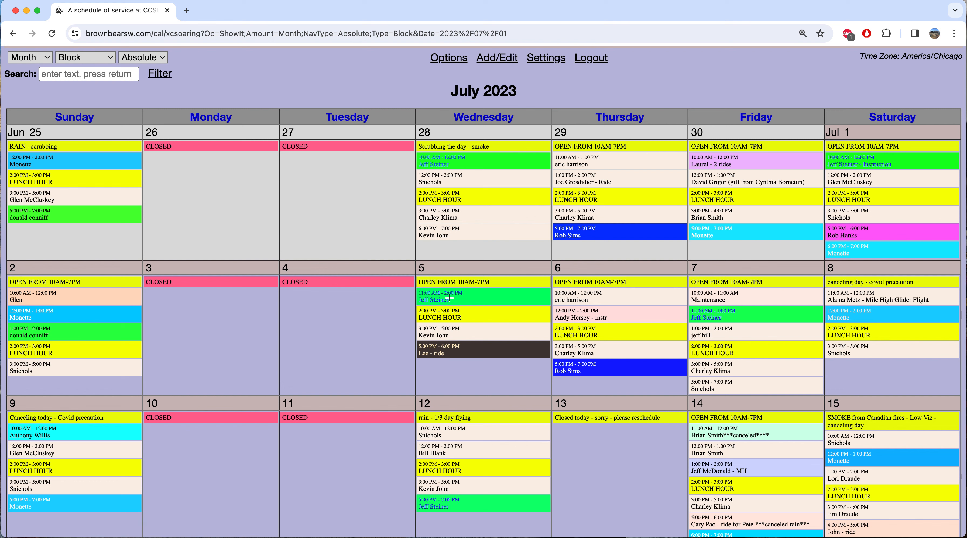
mouse_move(473, 312)
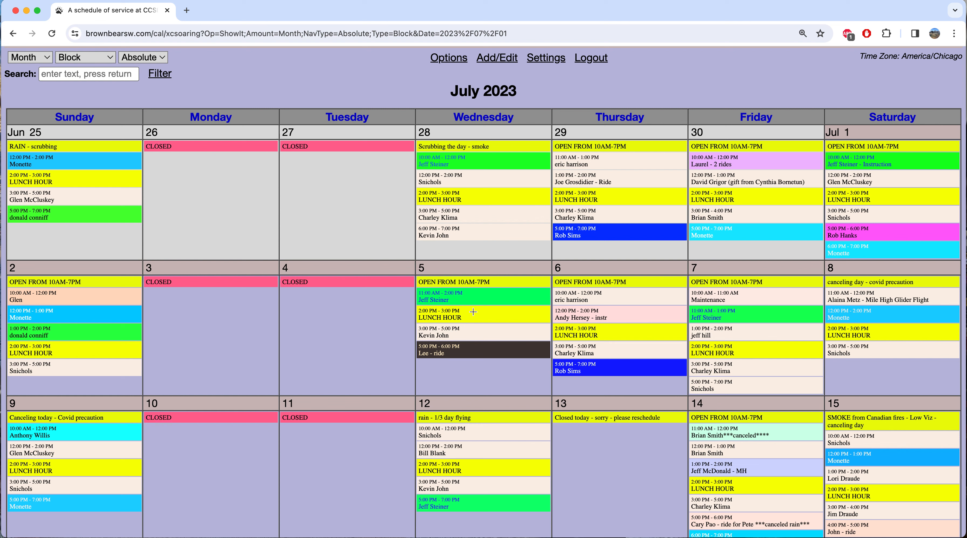
mouse_move(473, 318)
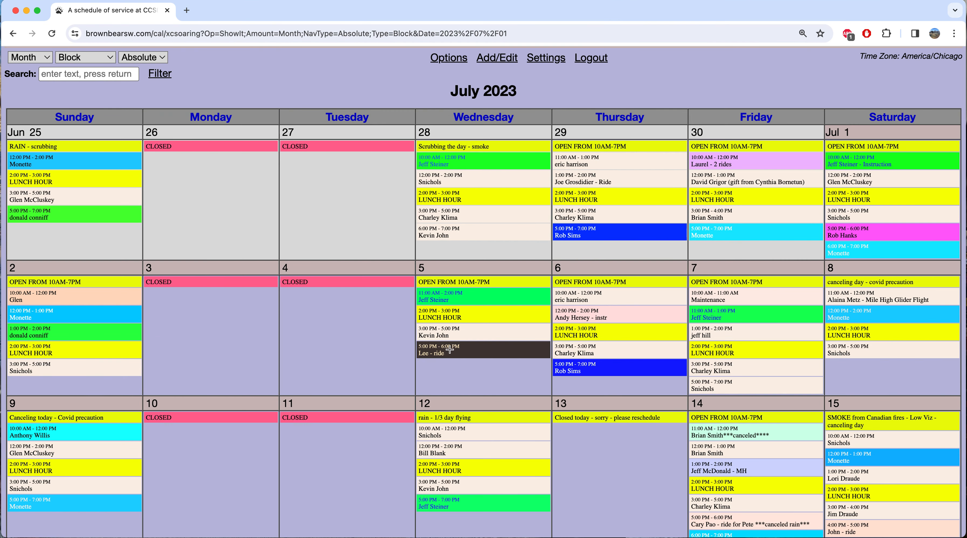
mouse_move(447, 372)
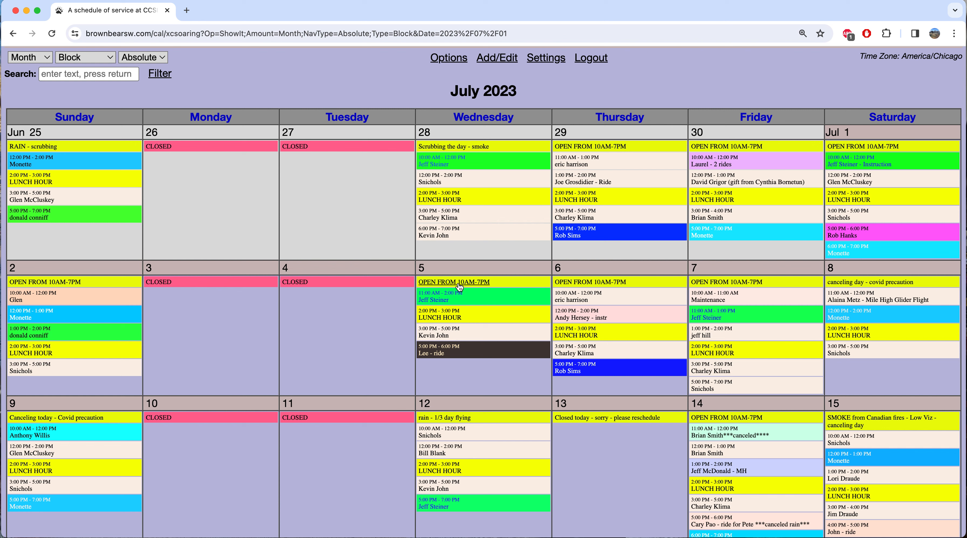
mouse_move(427, 264)
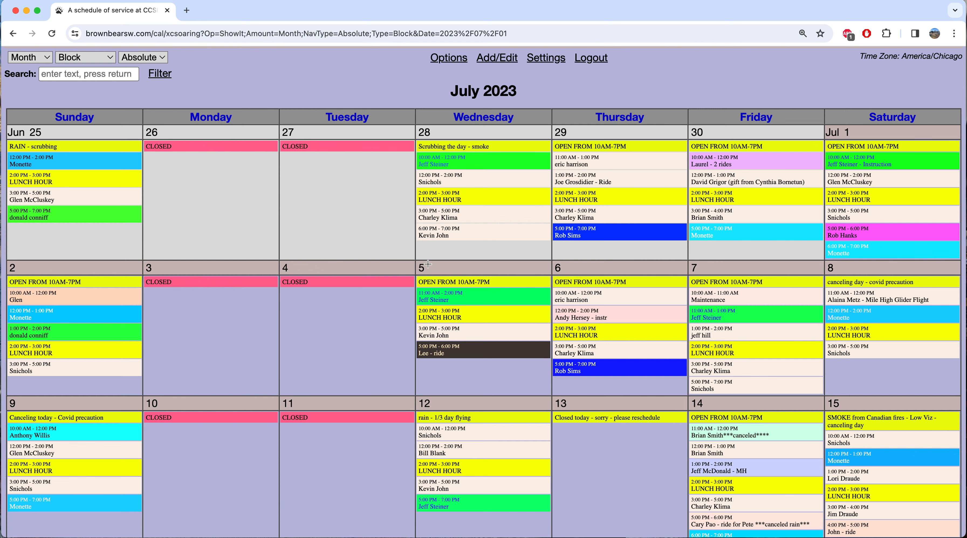
Step: Bring up the Wednesday July 5, 2023 day page with its five existing events
left_click(423, 268)
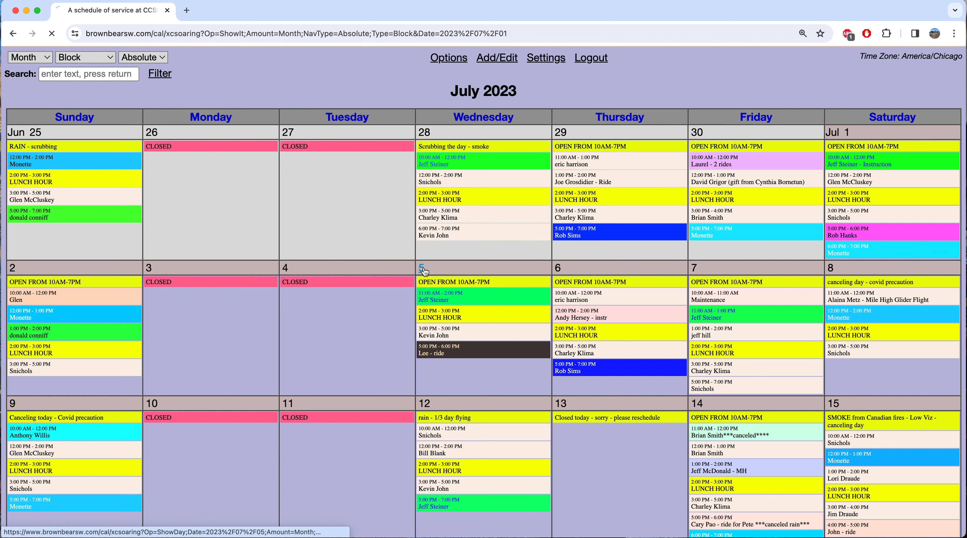
left_click(424, 267)
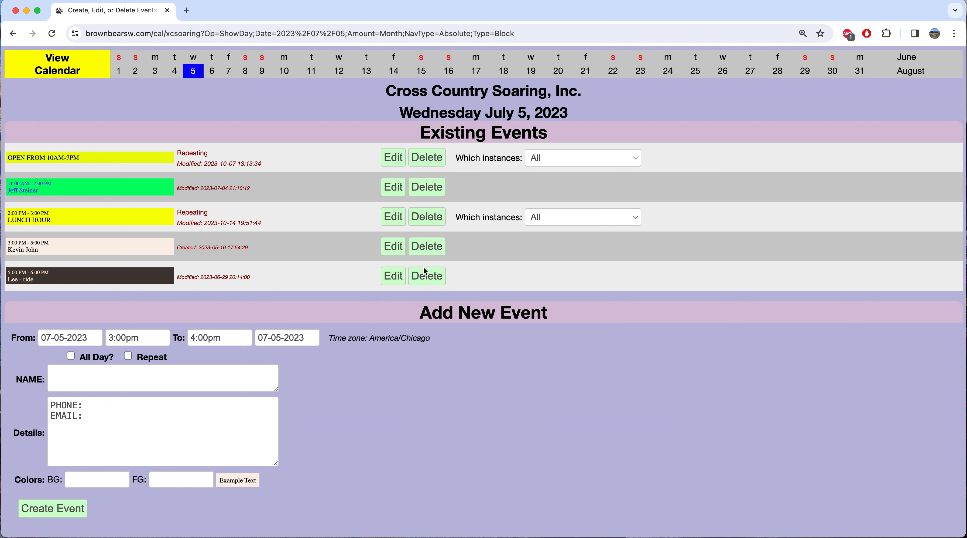
mouse_move(120, 213)
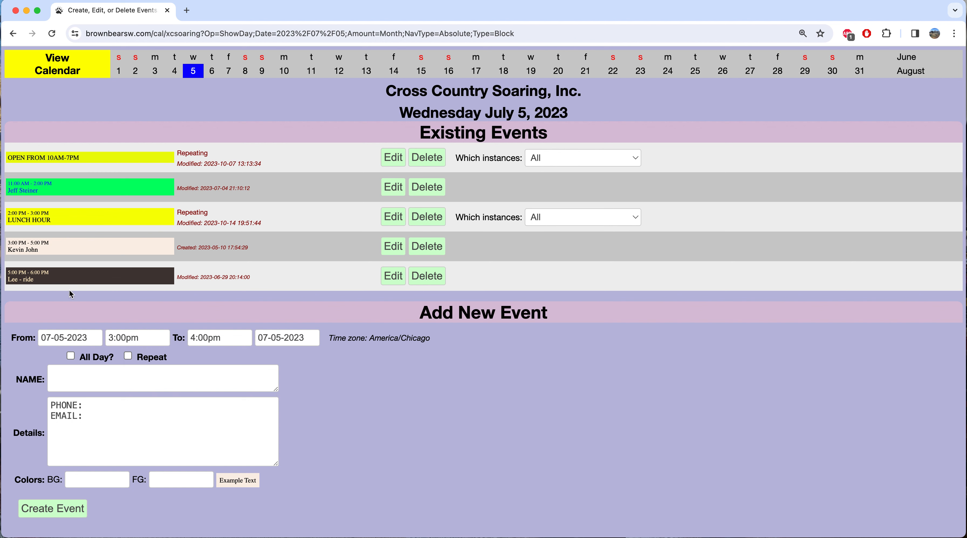
mouse_move(194, 359)
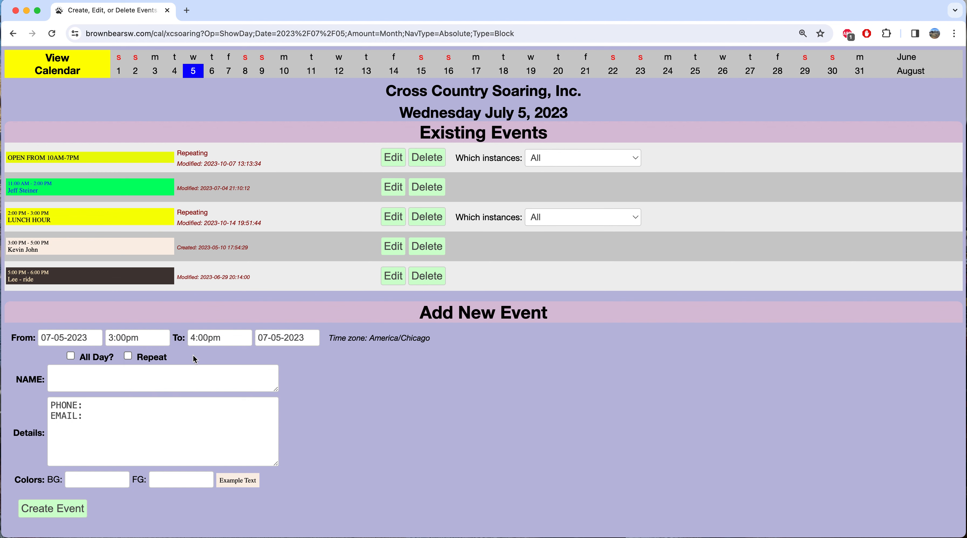
mouse_move(68, 185)
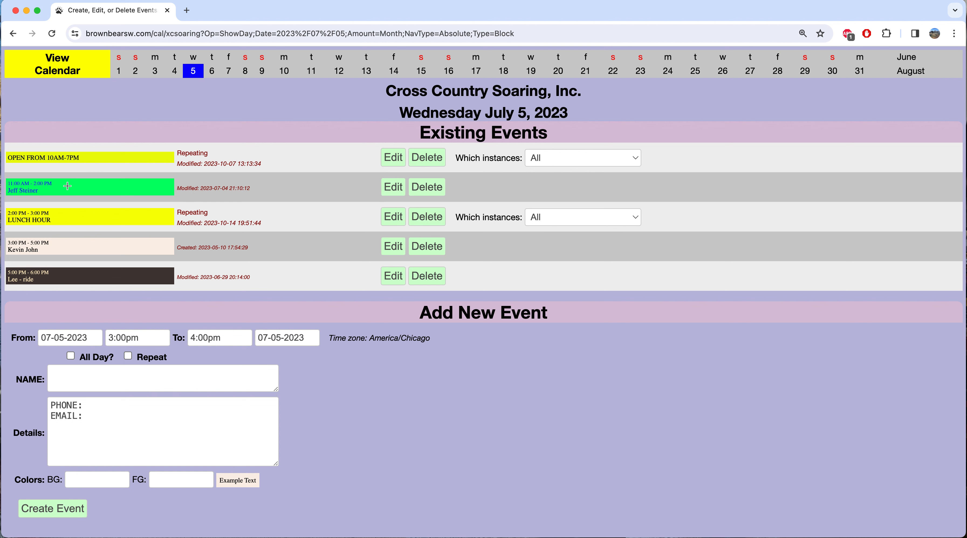
mouse_move(82, 211)
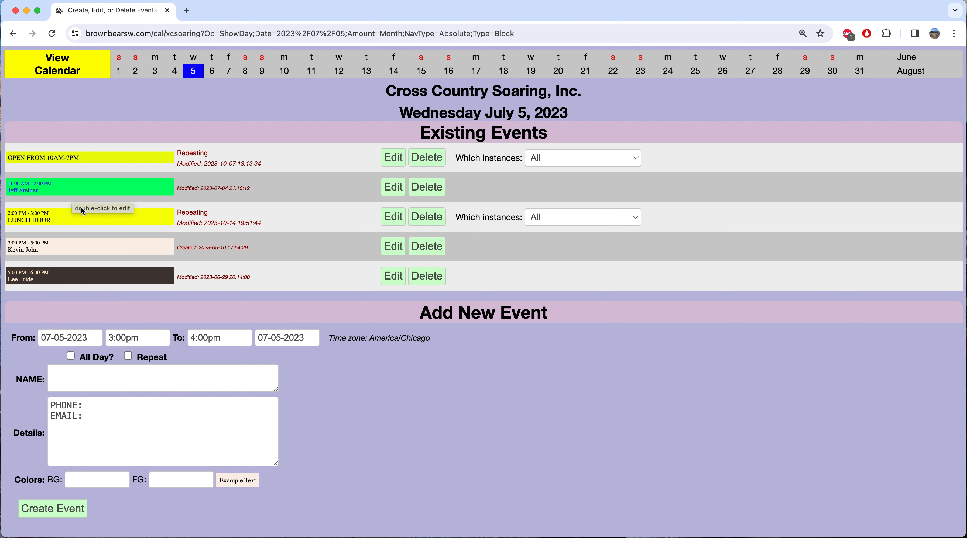
mouse_move(121, 308)
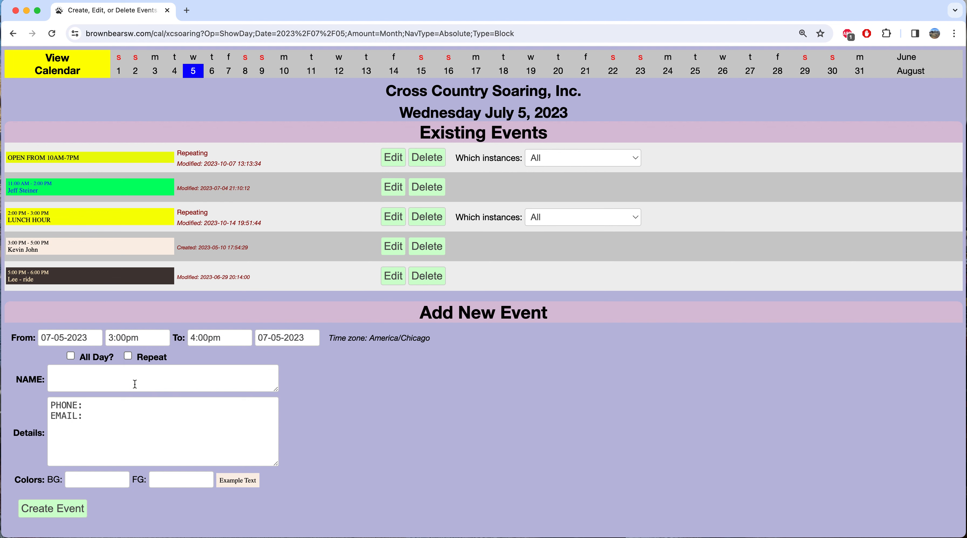
Step: Set the new event's From time to 10:00am and To time to 11:00am
left_click(137, 337)
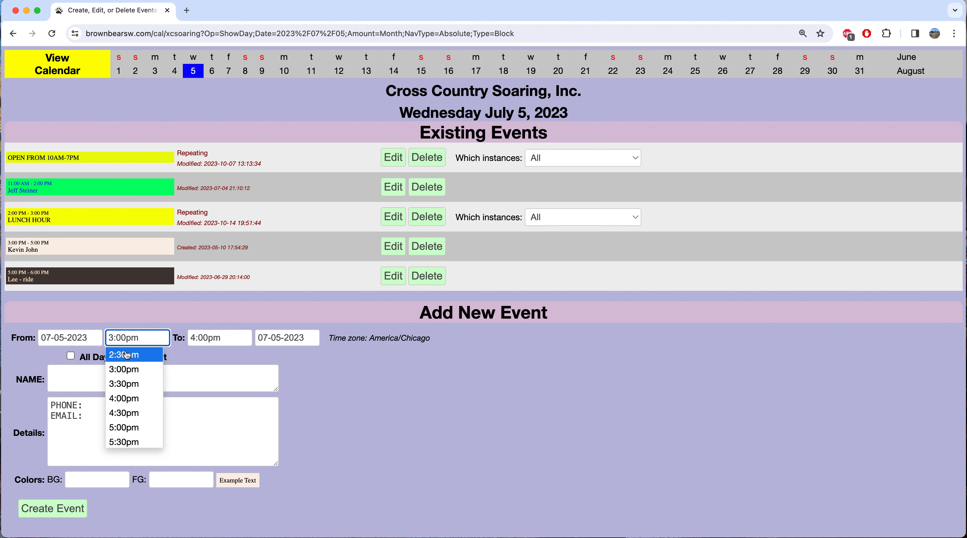
scroll("down", 3)
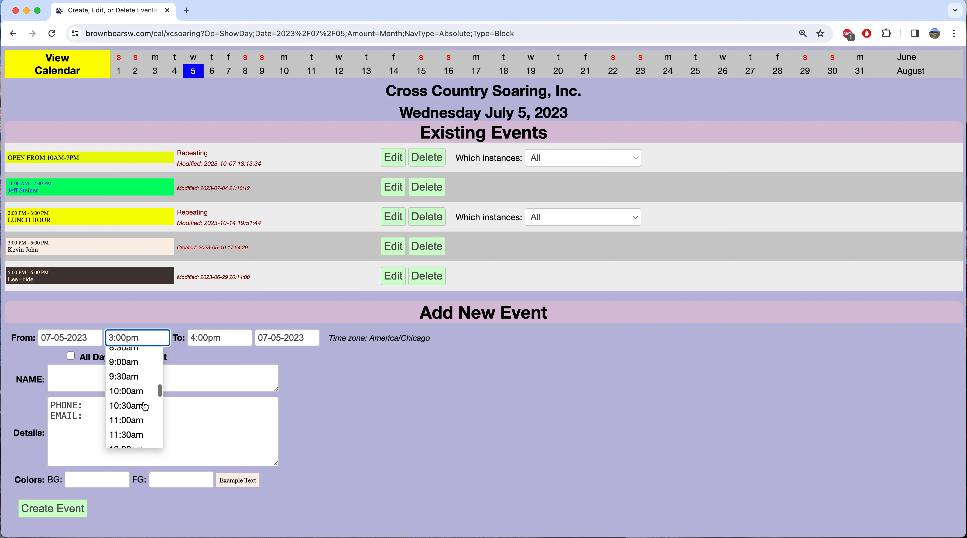
left_click(126, 390)
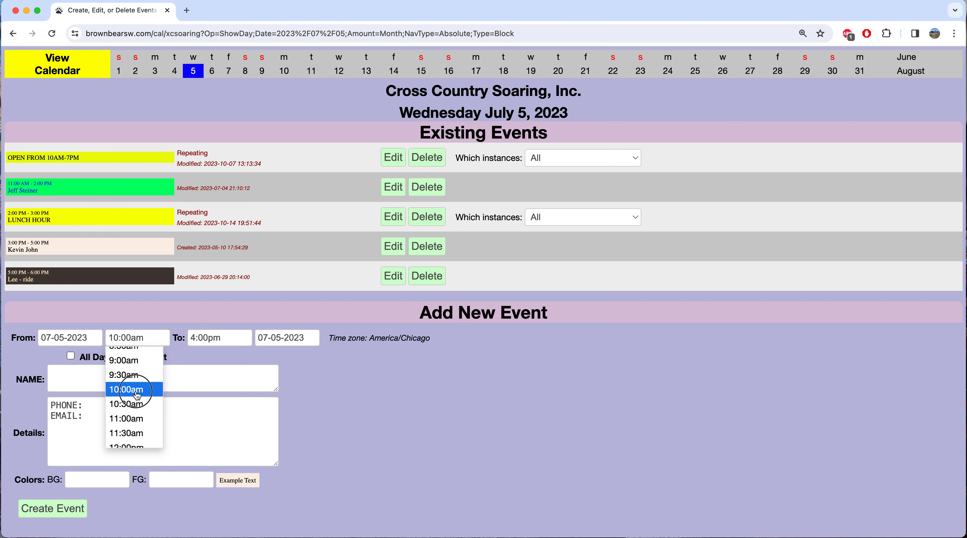
left_click(219, 337)
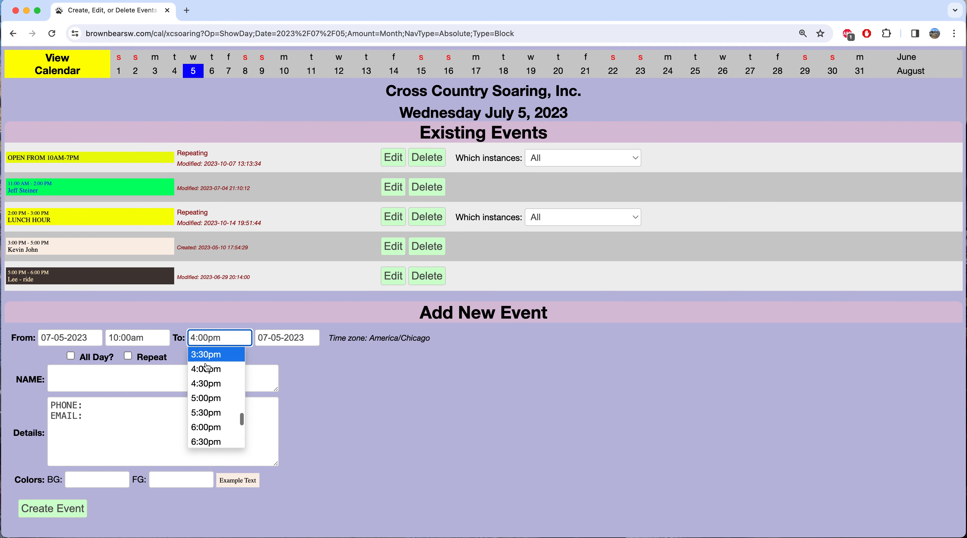
scroll("down", 3)
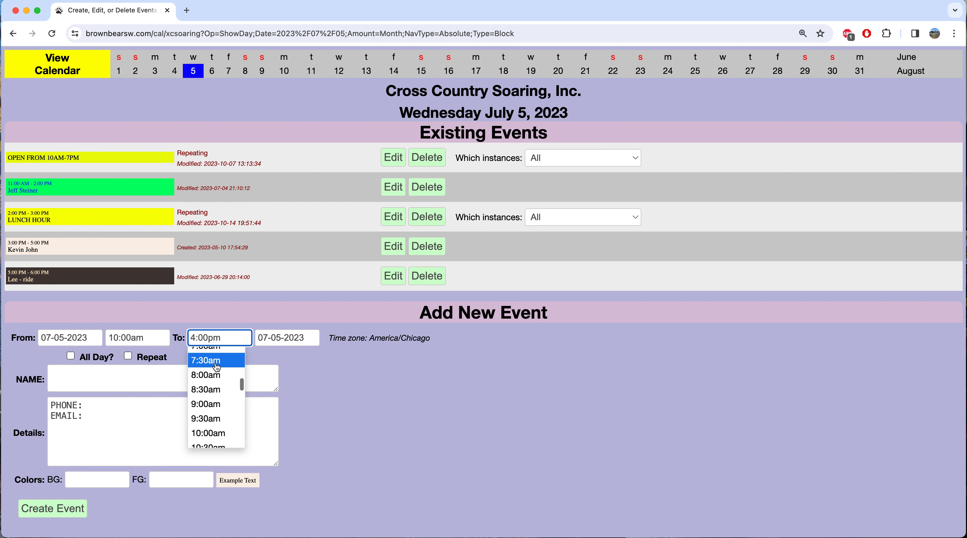
left_click(208, 396)
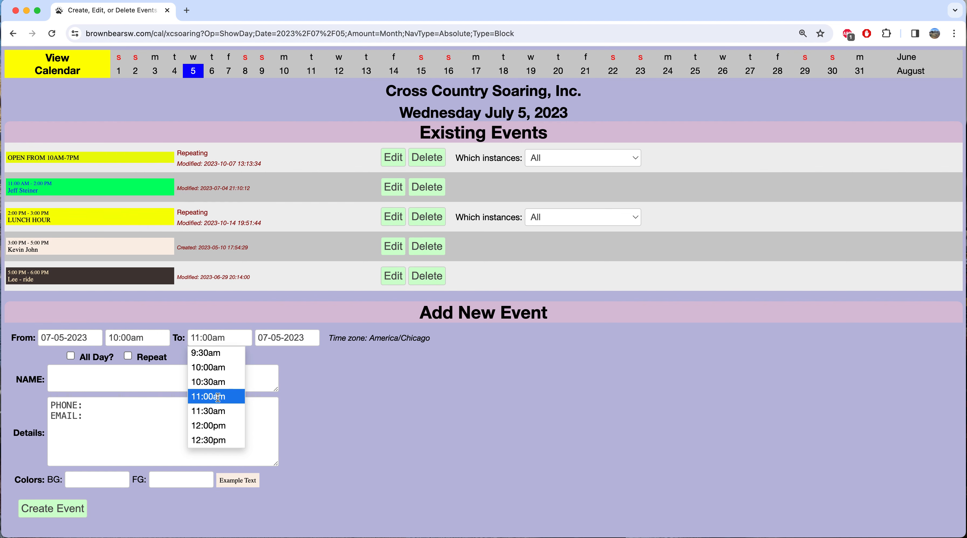
left_click(216, 396)
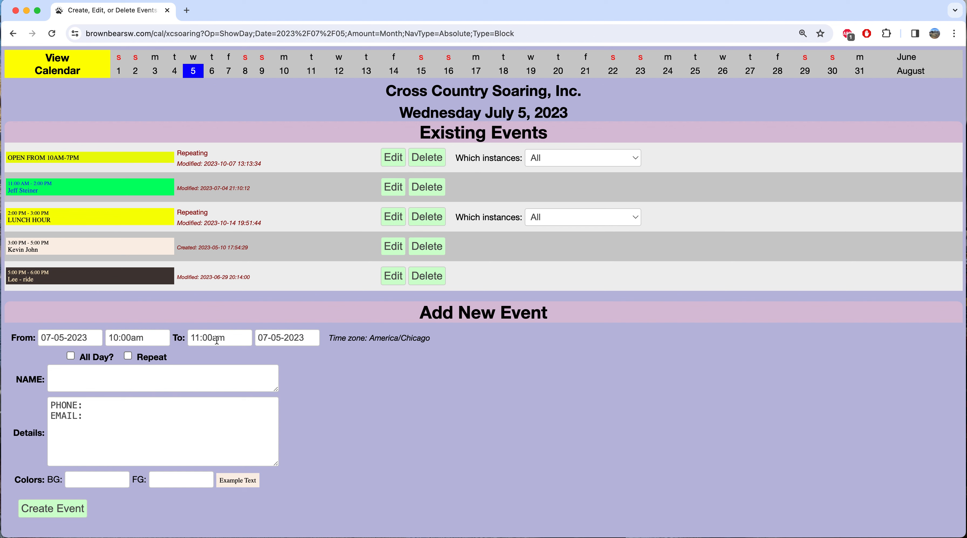
Step: Enter 'bob - ride' as the new event's name
left_click(163, 377)
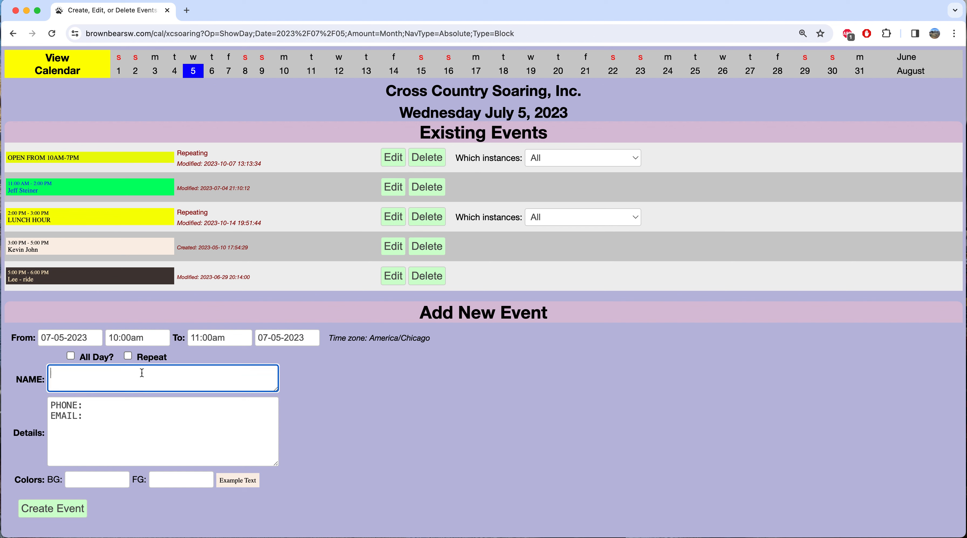
type("bob - ride")
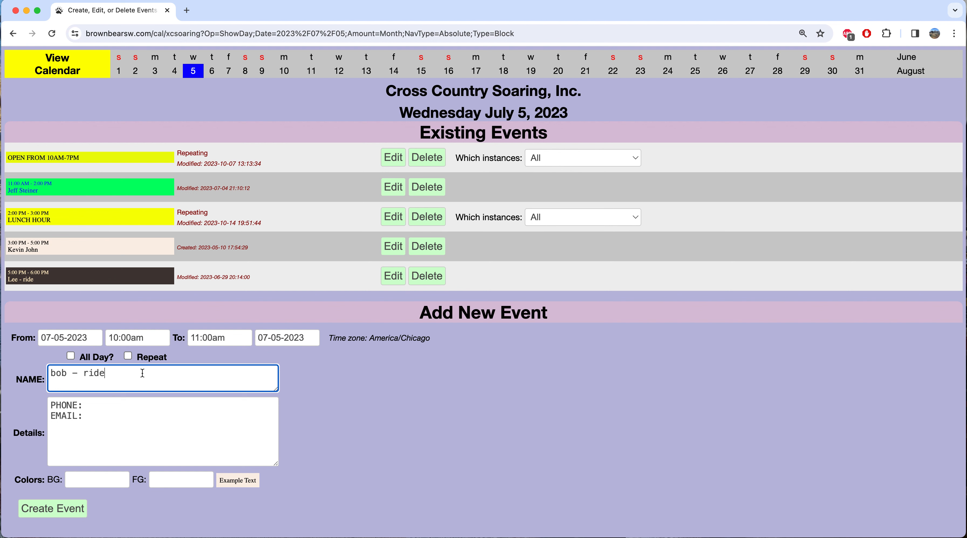
mouse_move(145, 374)
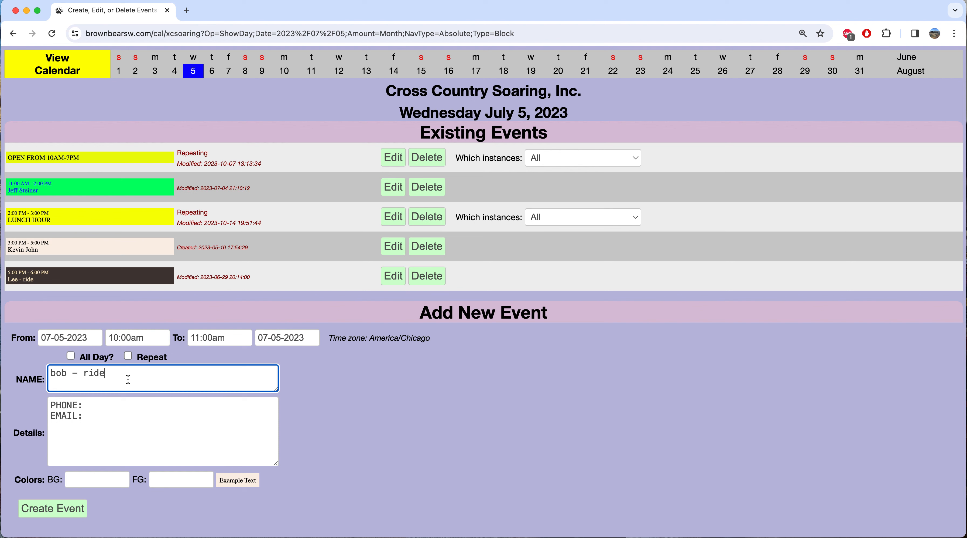
mouse_move(147, 377)
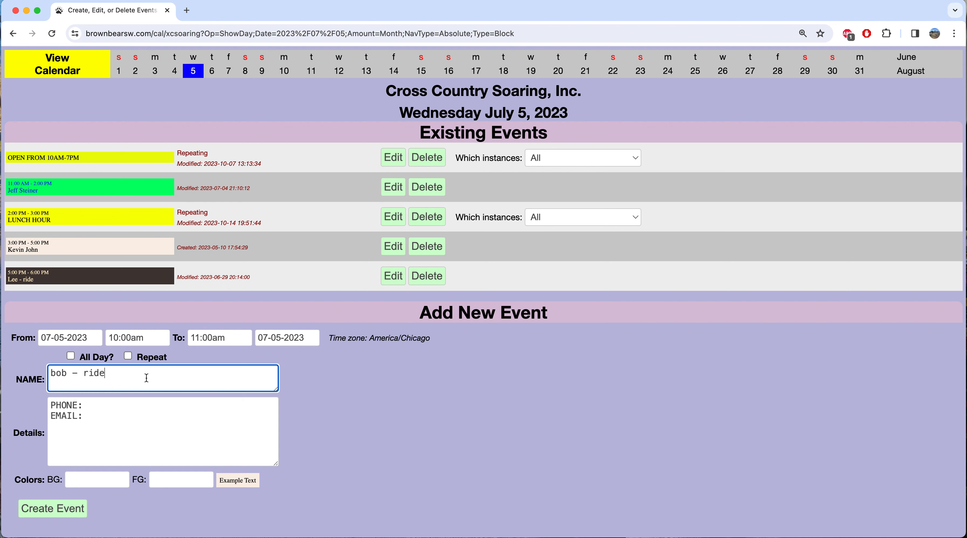
mouse_move(72, 386)
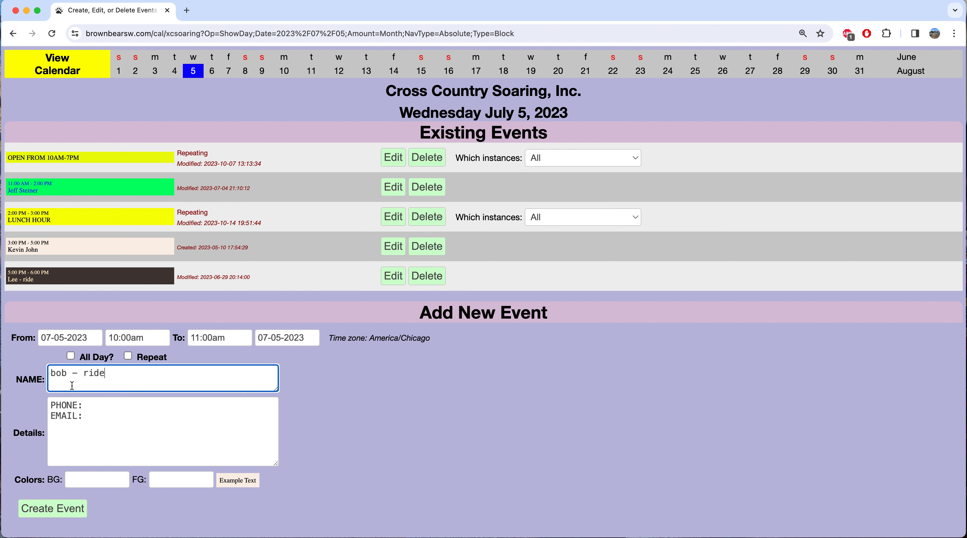
mouse_move(111, 375)
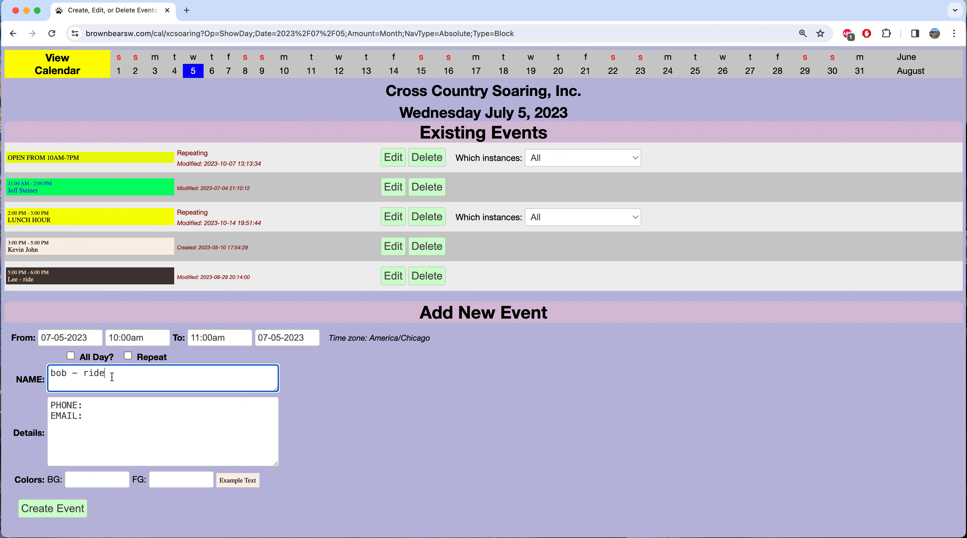
mouse_move(115, 409)
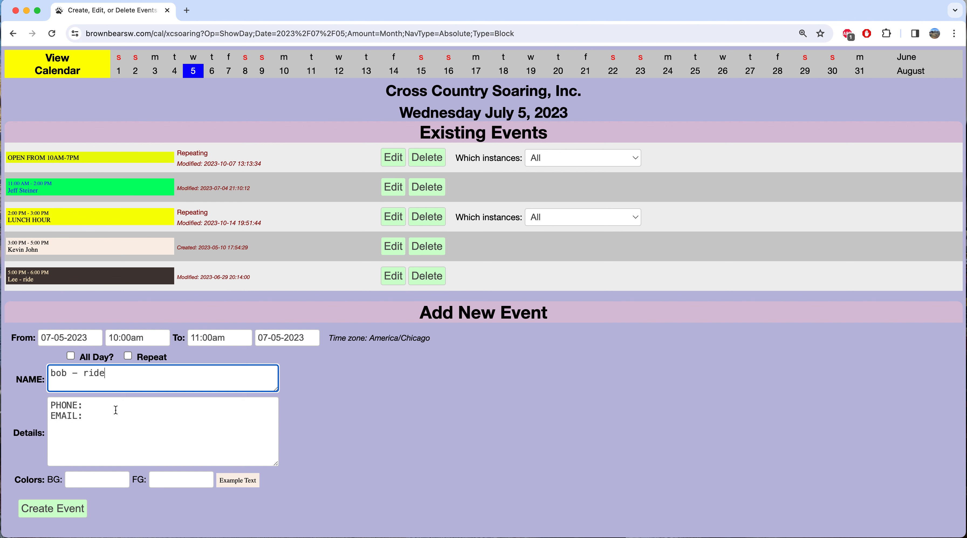
type("2")
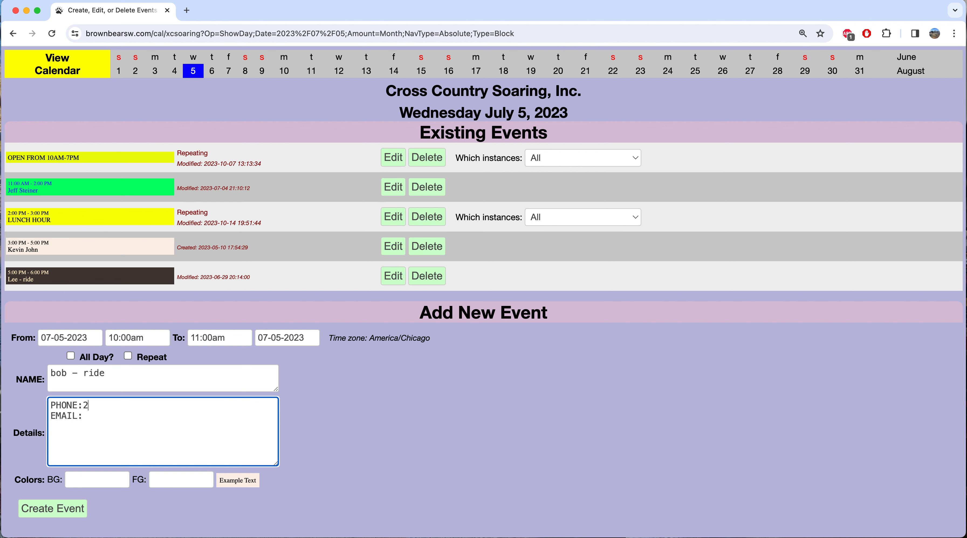
type("22 222 2")
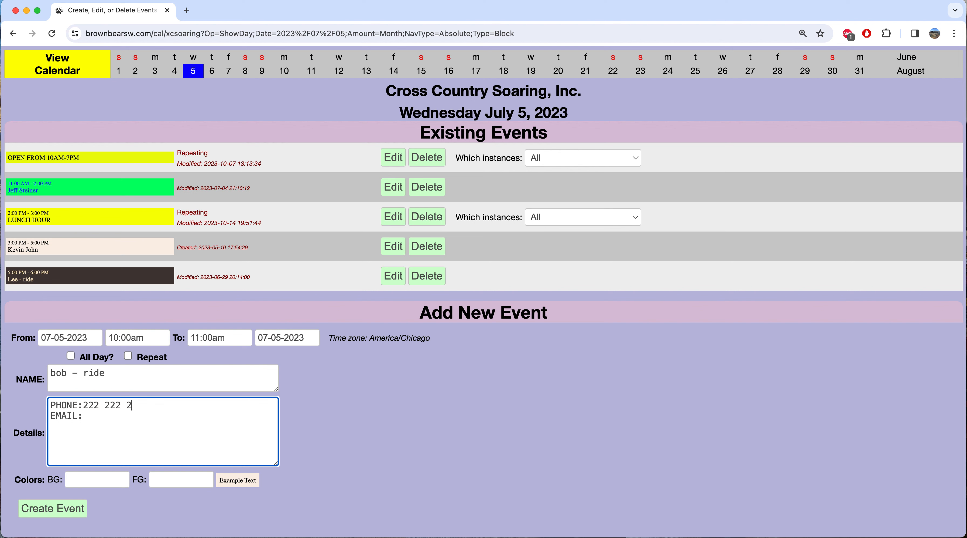
type("222")
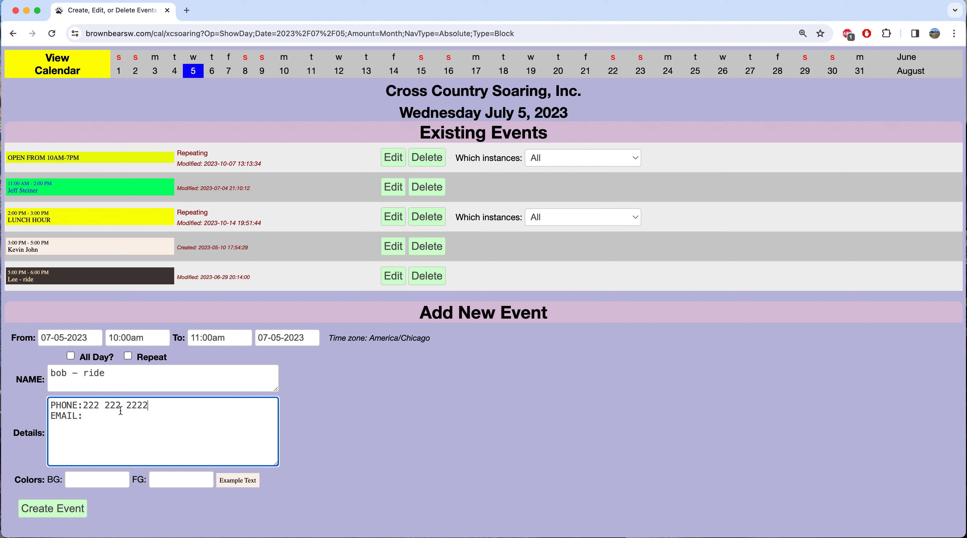
mouse_move(166, 418)
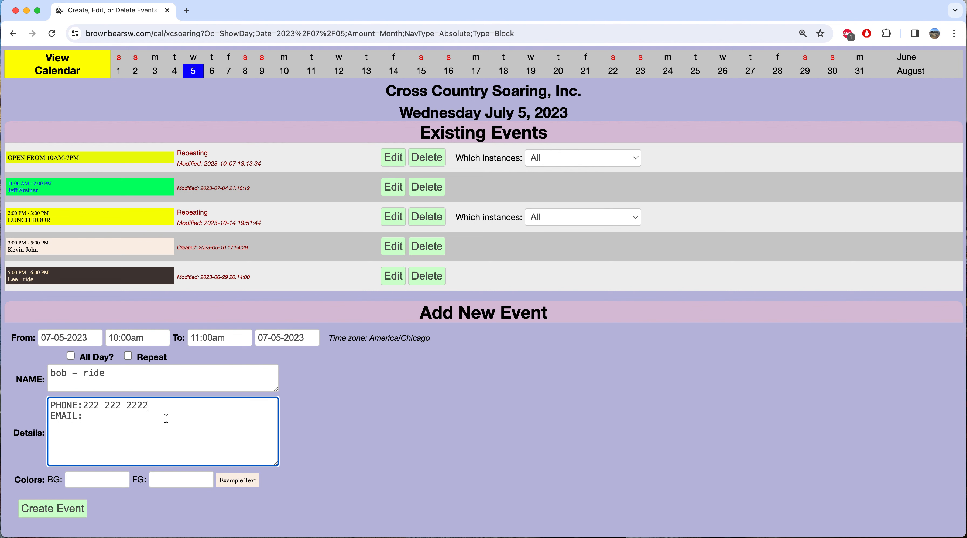
mouse_move(120, 414)
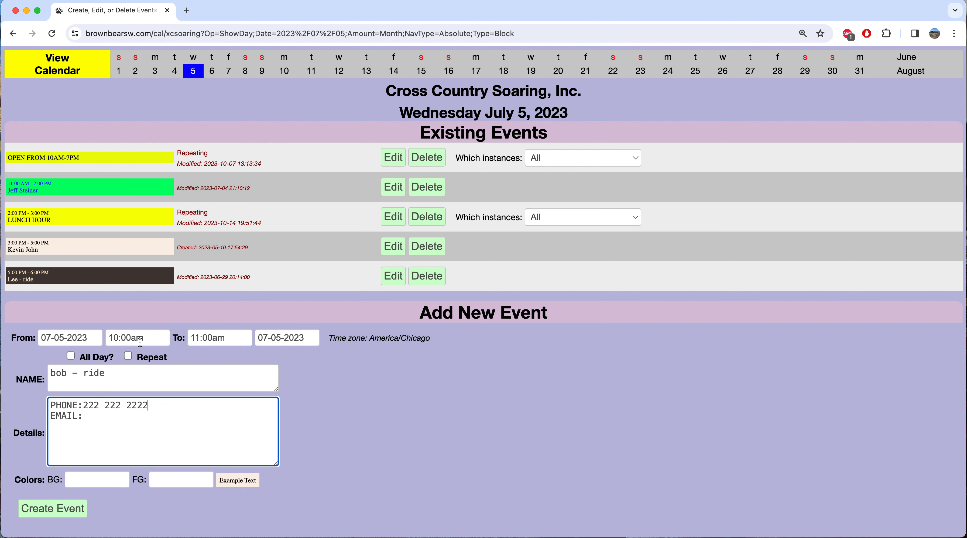
mouse_move(80, 387)
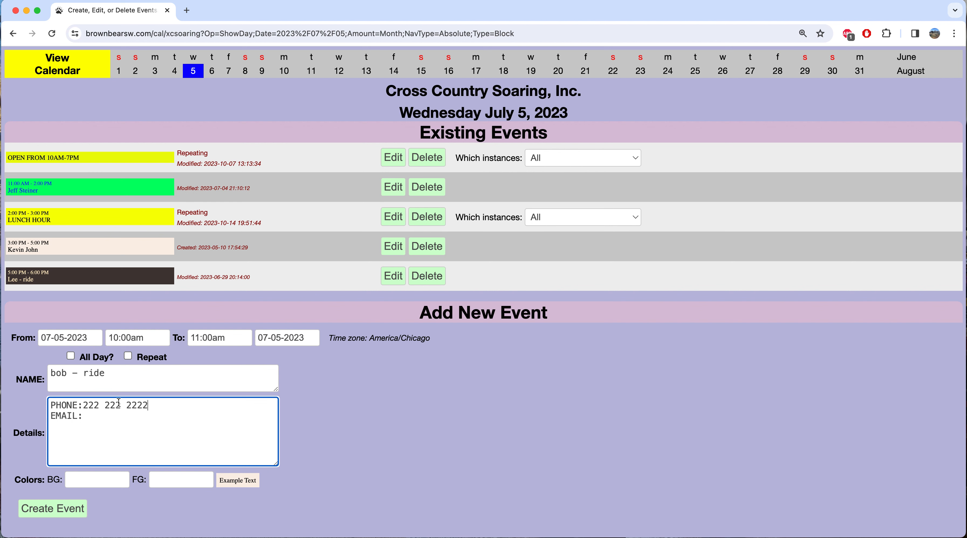
mouse_move(175, 331)
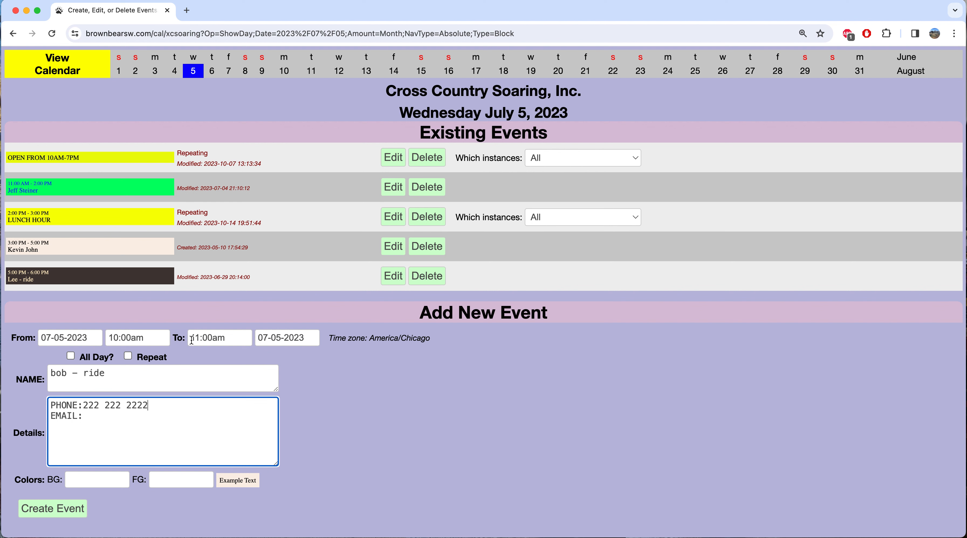
mouse_move(215, 339)
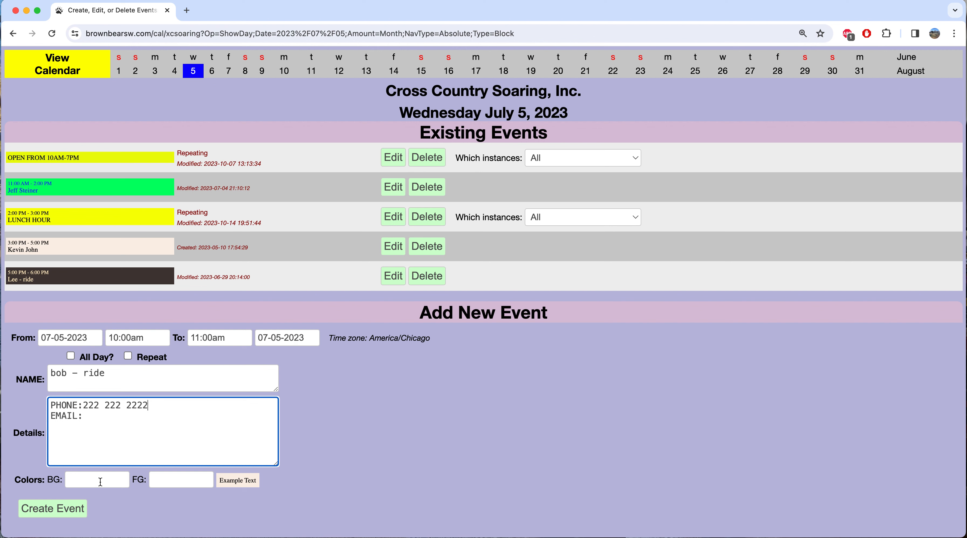
Step: Submit the form with Create Event to add the 'bob - ride' booking
left_click(97, 480)
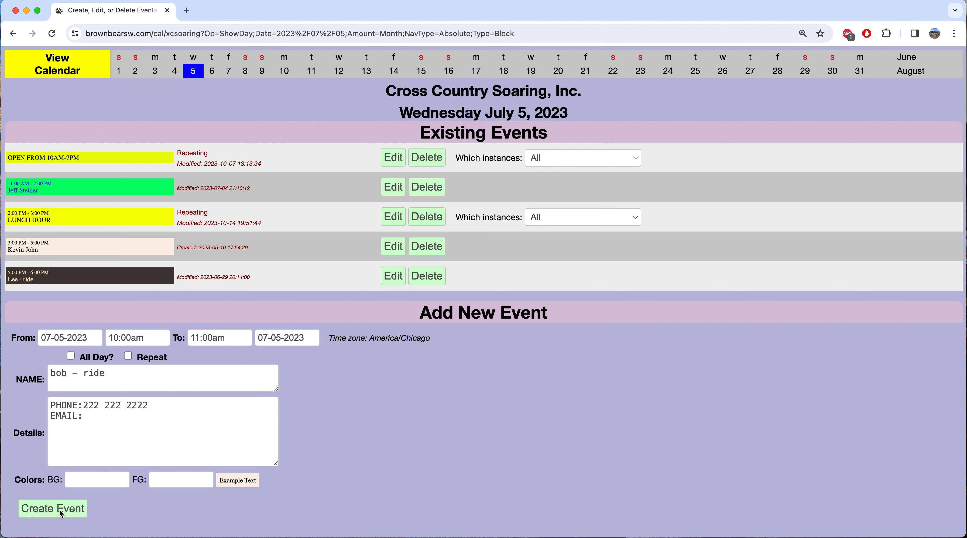
mouse_move(60, 512)
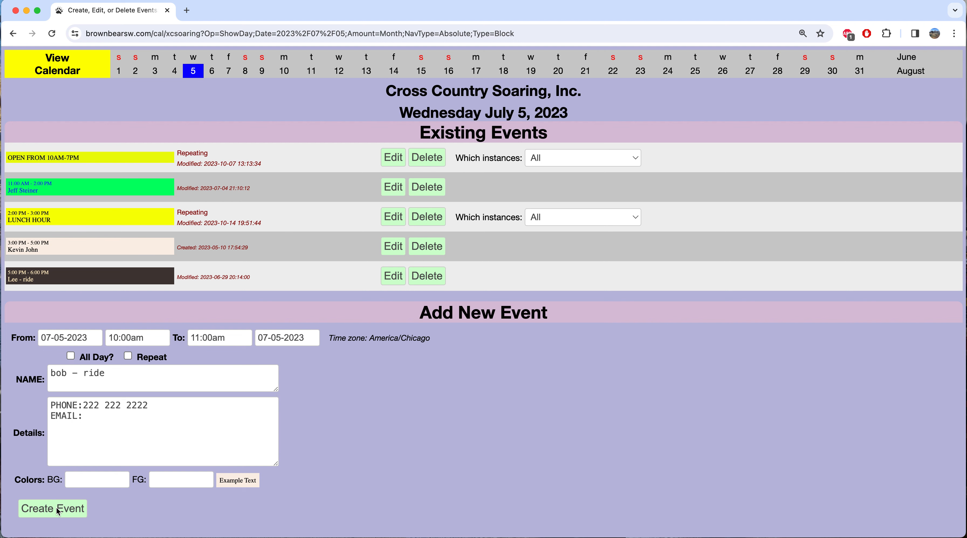
left_click(52, 508)
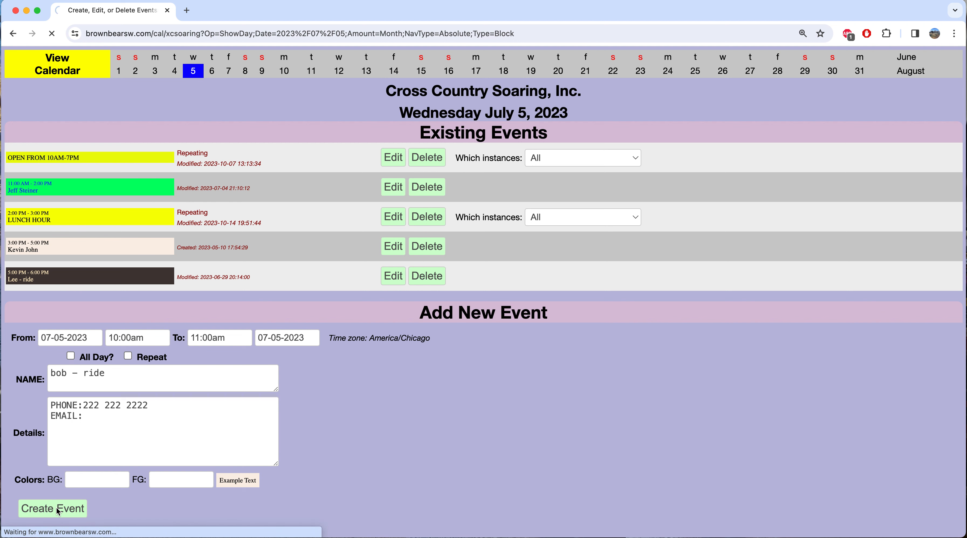
Step: Confirm the submission so July 5 lists the 10–11 AM 'bob - ride' event
left_click(53, 508)
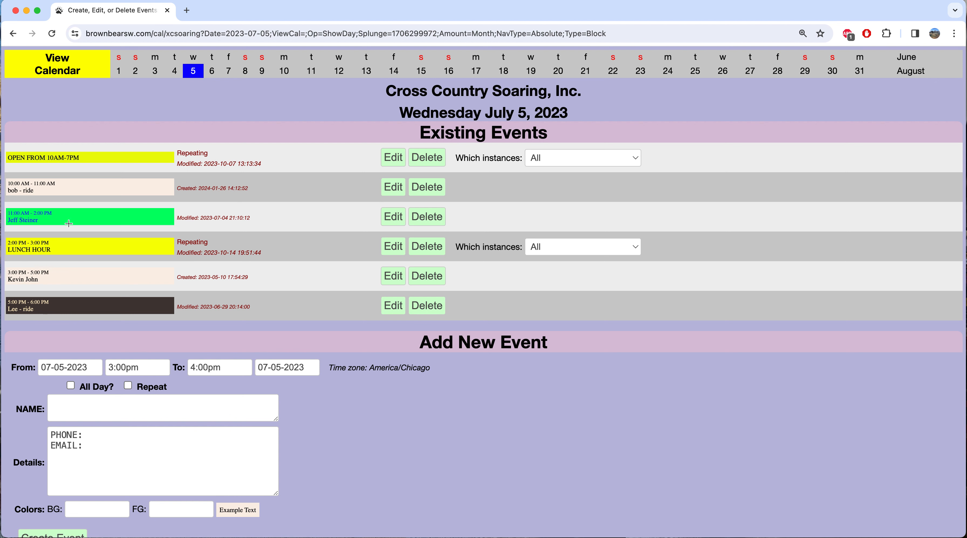
mouse_move(30, 181)
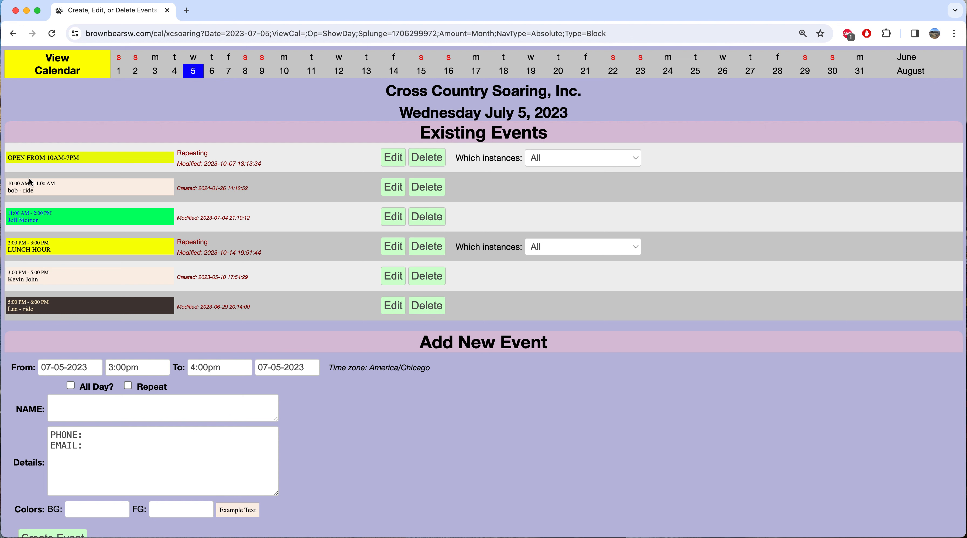
mouse_move(66, 181)
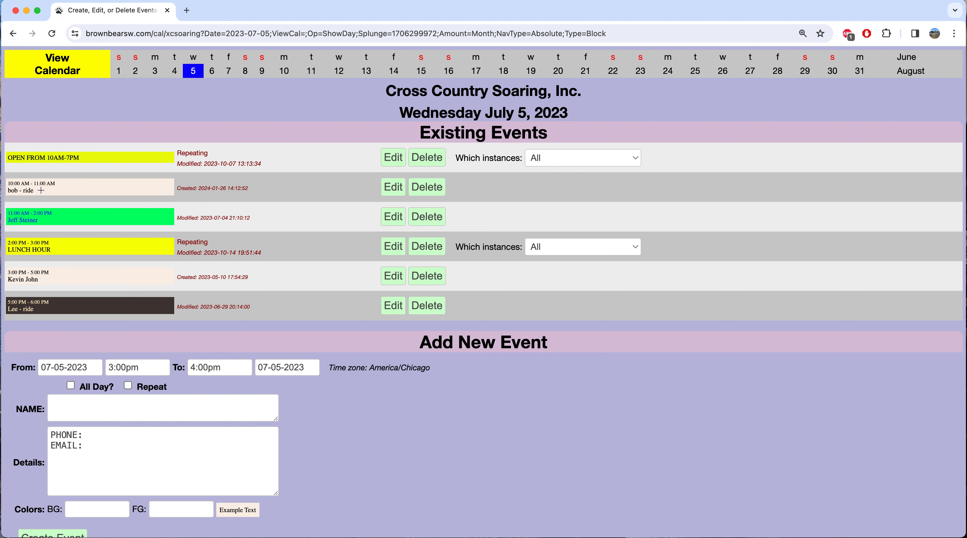
mouse_move(91, 236)
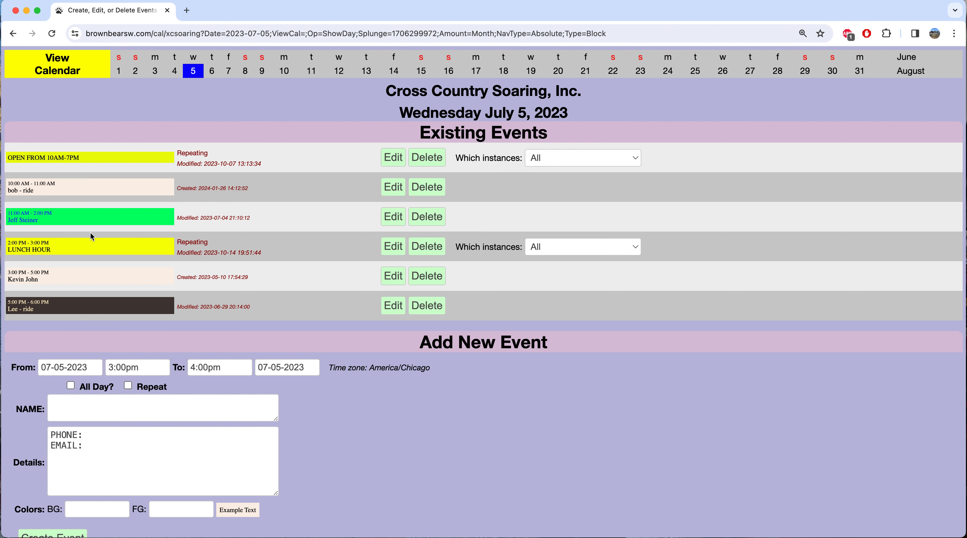
mouse_move(74, 177)
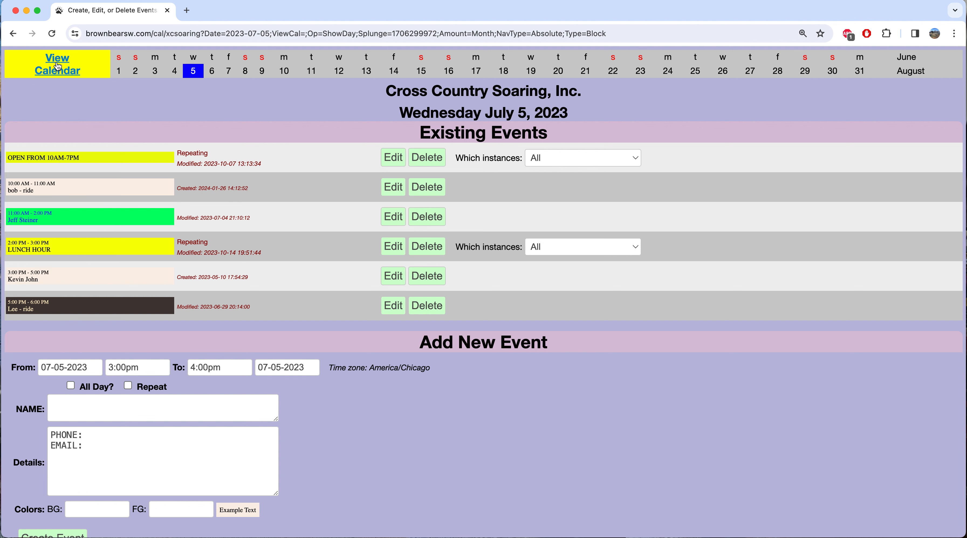
Step: Go back via View Calendar to the July 2023 grid showing the new July 5 booking
left_click(57, 64)
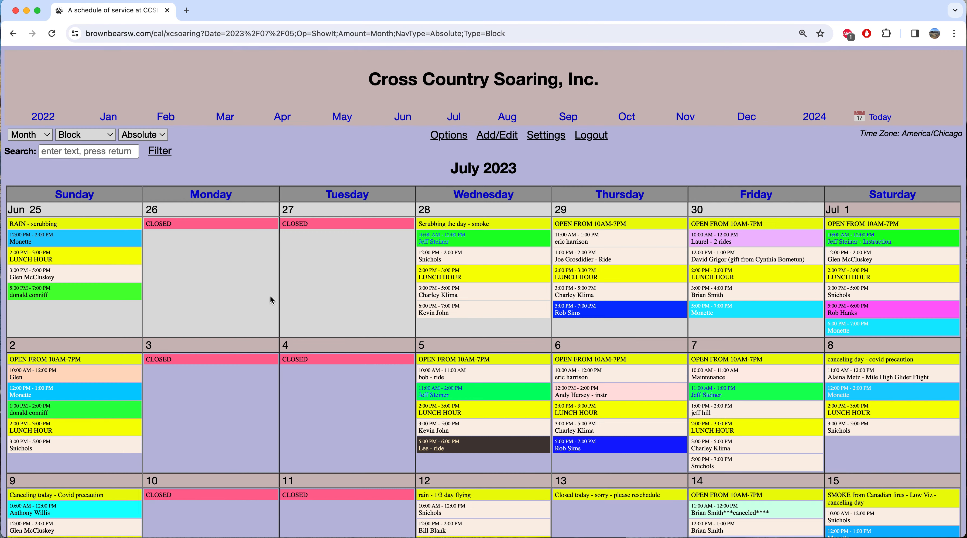
mouse_move(461, 378)
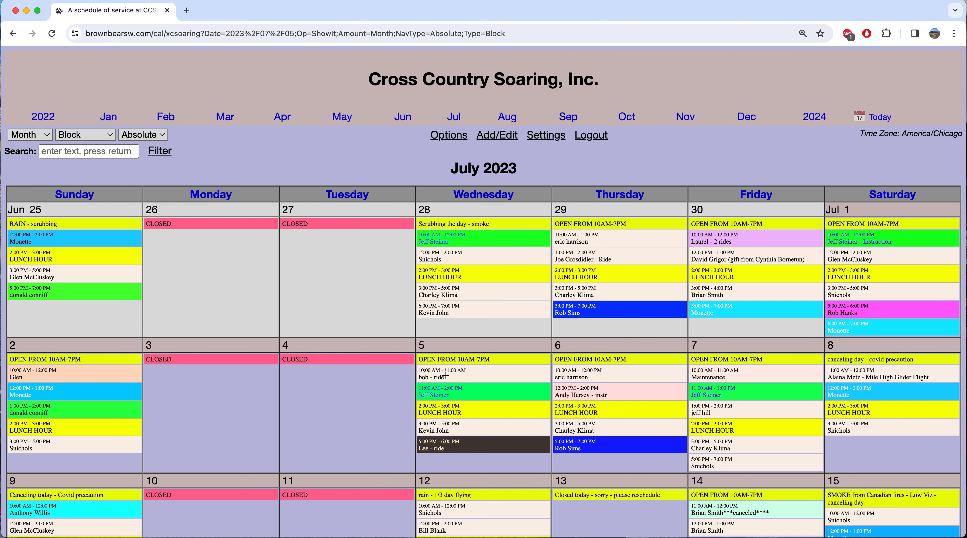
mouse_move(448, 376)
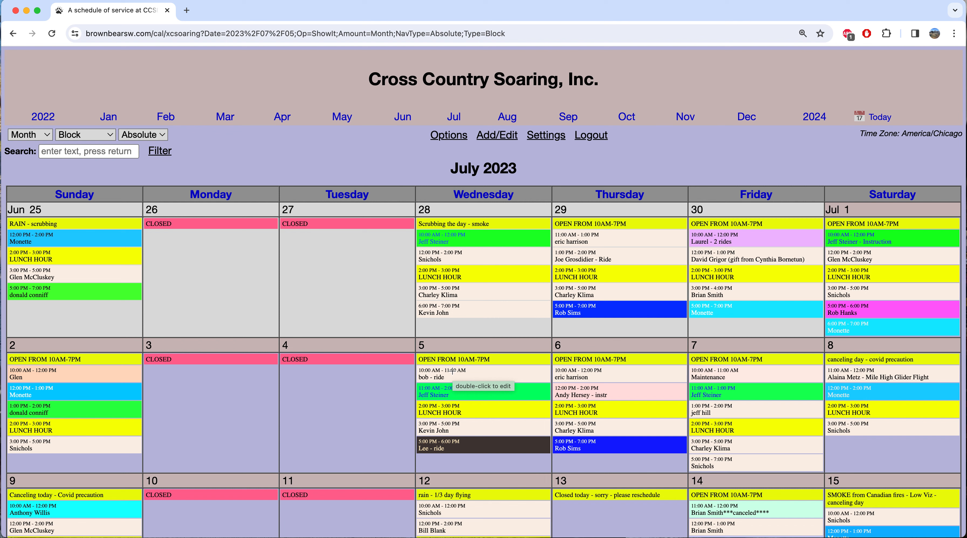
mouse_move(390, 390)
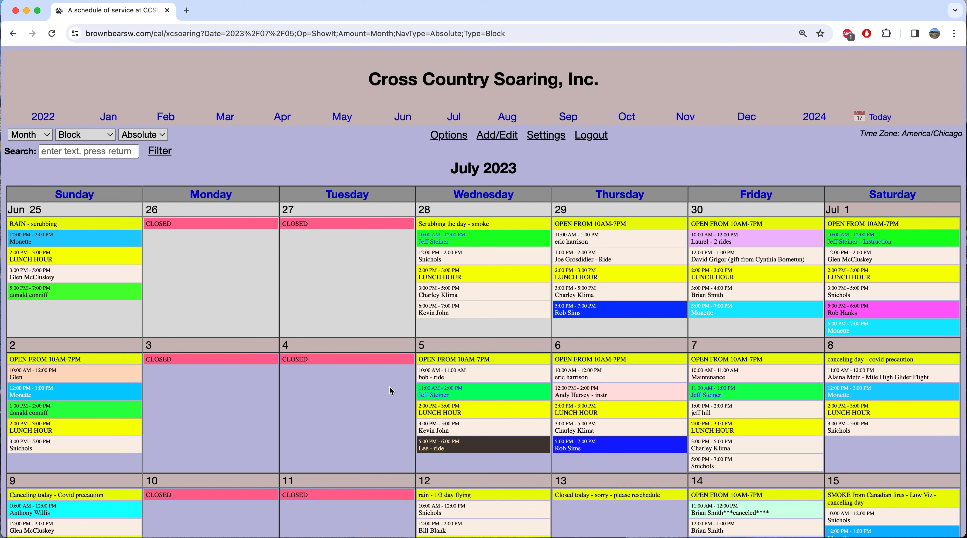
mouse_move(386, 409)
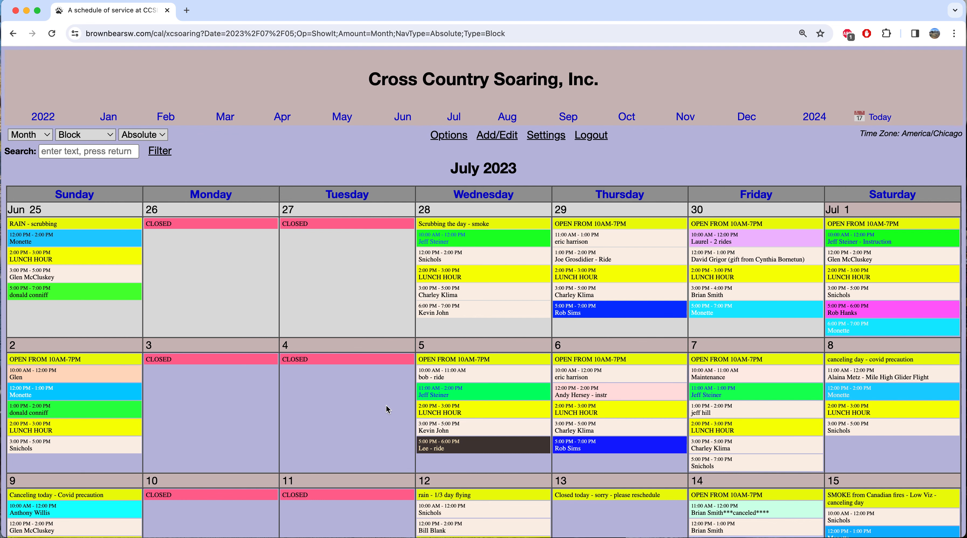
scroll("down", 3)
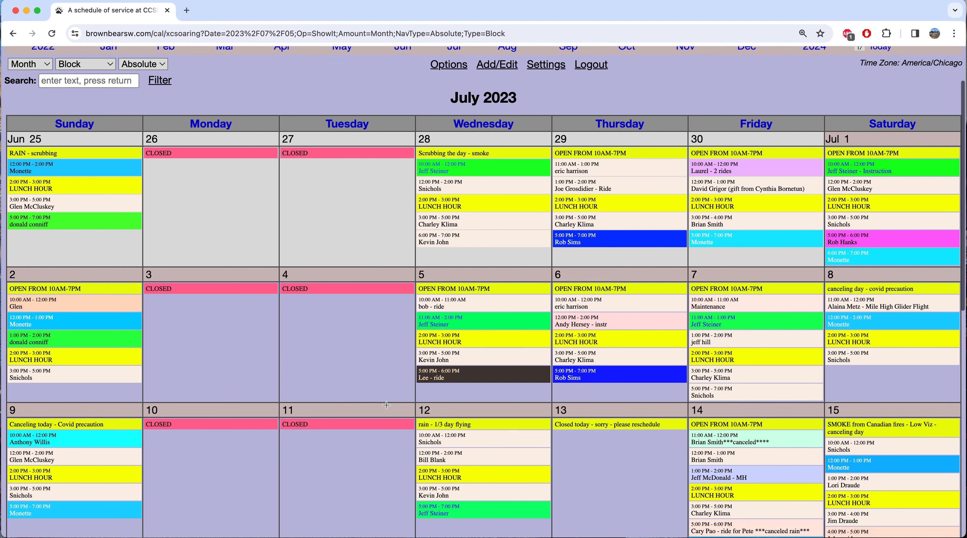
scroll("down", 3)
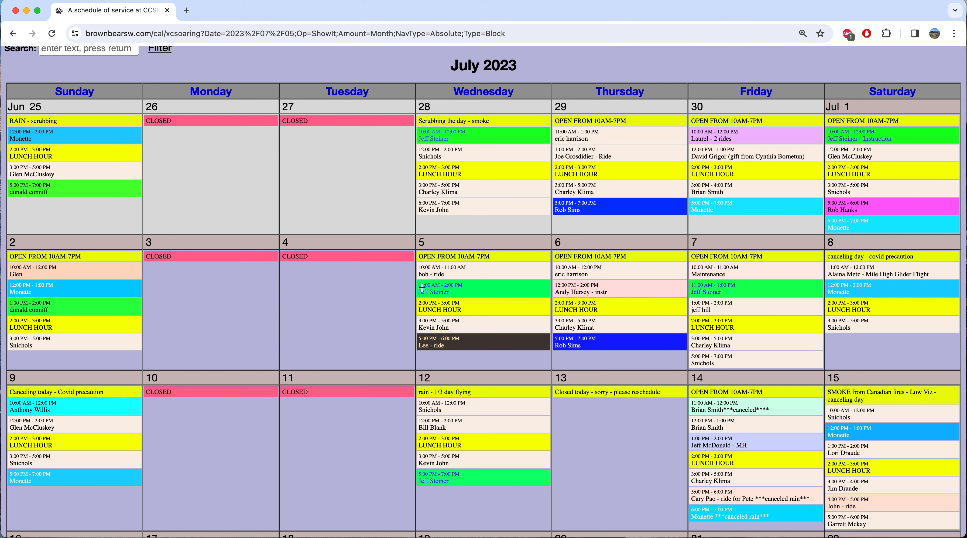
mouse_move(464, 306)
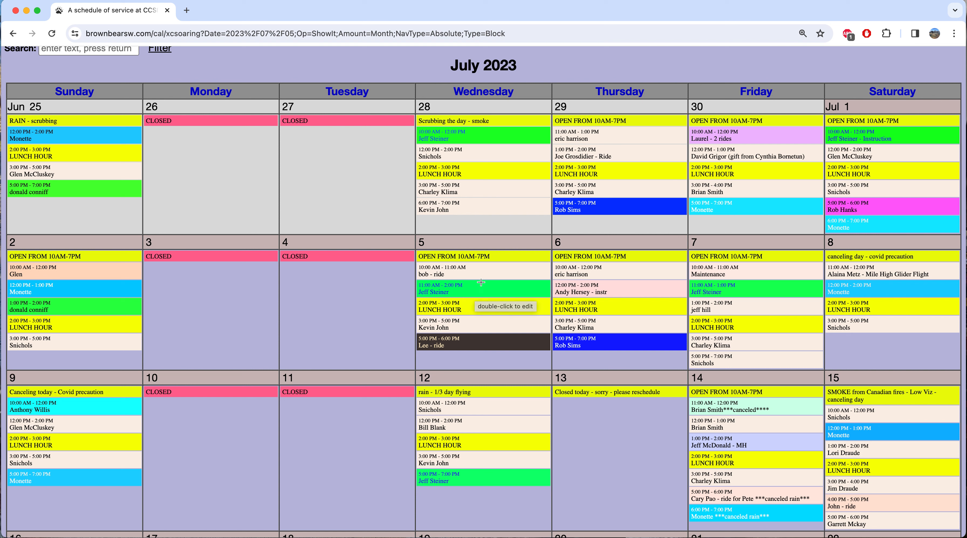
mouse_move(474, 277)
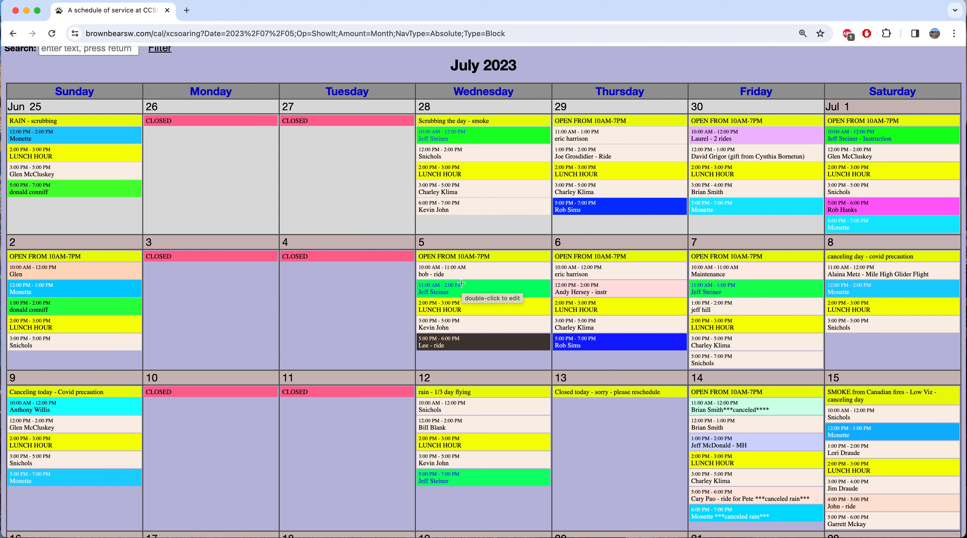
mouse_move(396, 303)
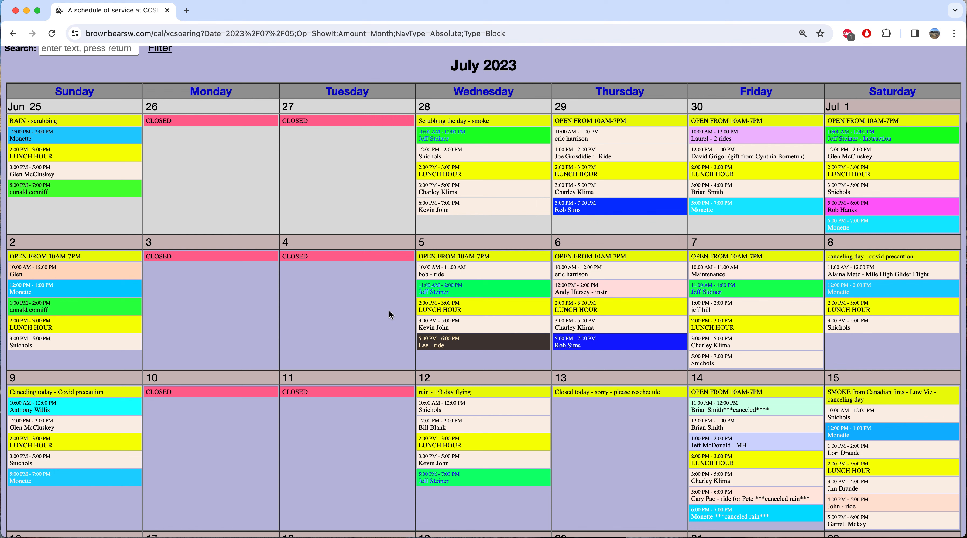
mouse_move(388, 319)
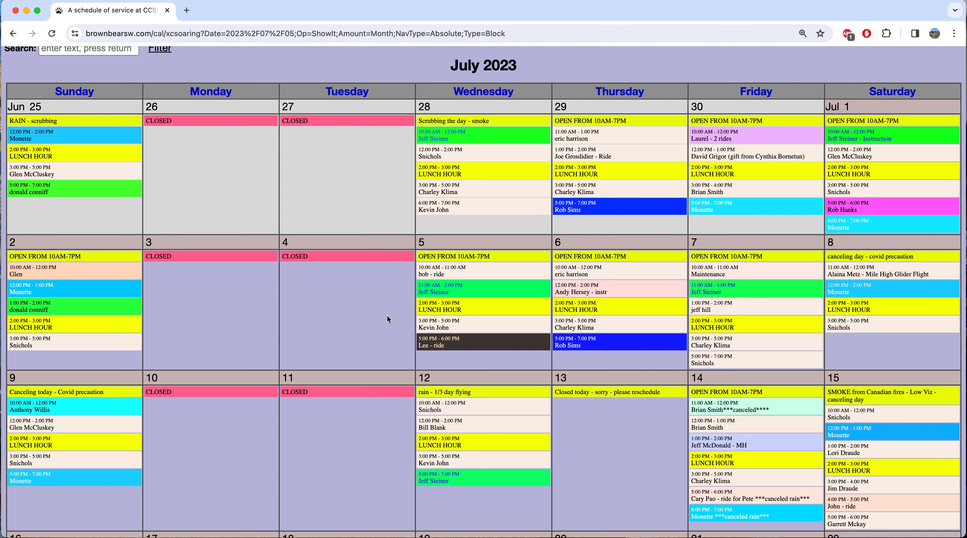